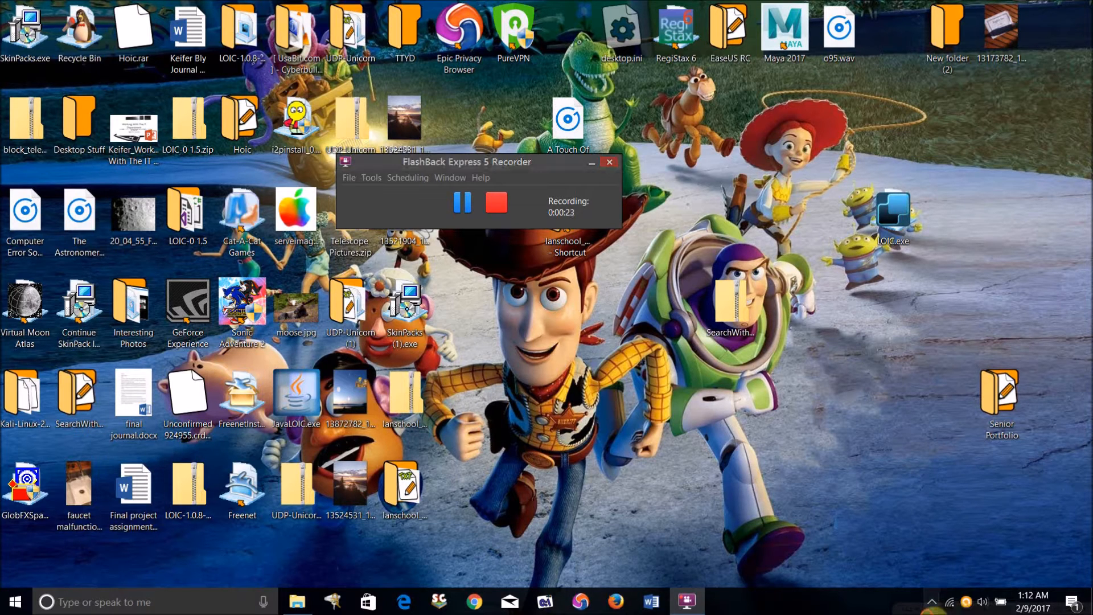
# Step: Search 'ms' from the taskbar and launch System Configuration (msconfig)
pyautogui.click(931, 601)
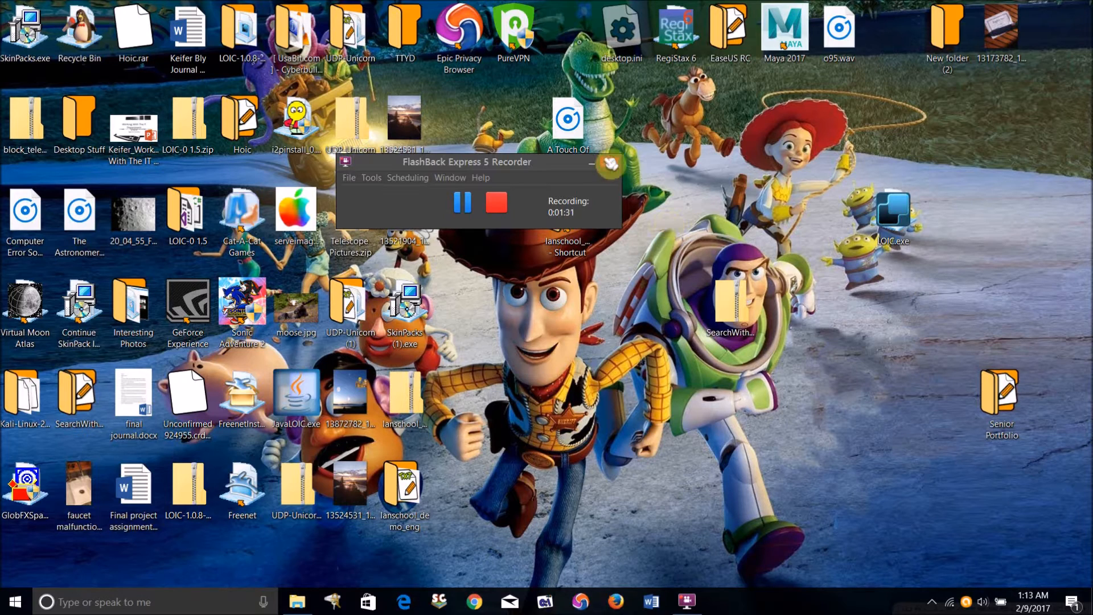
pyautogui.click(588, 164)
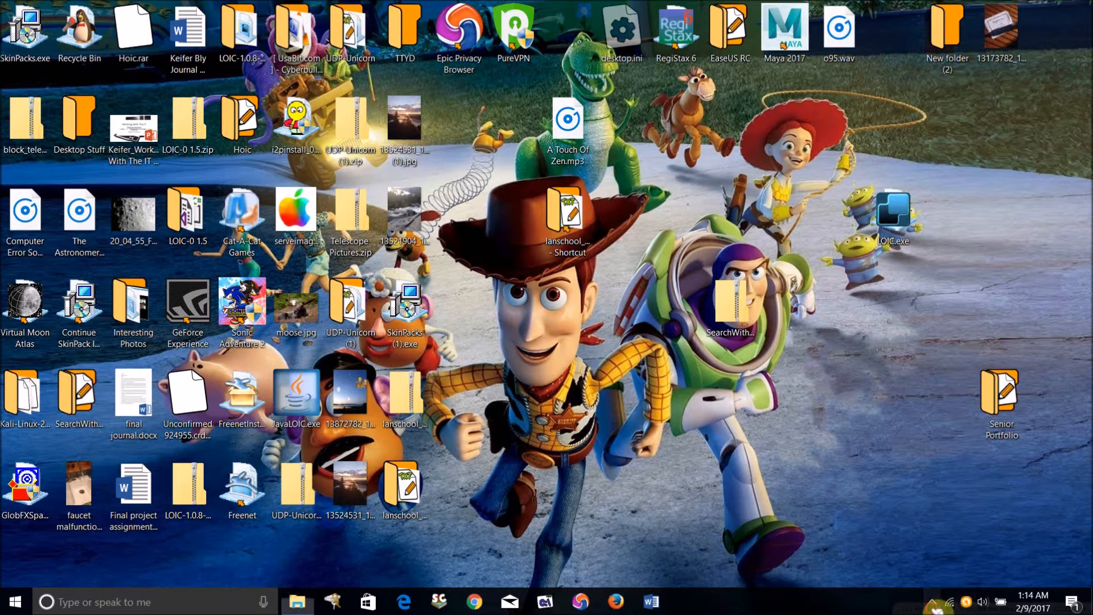
pyautogui.click(933, 601)
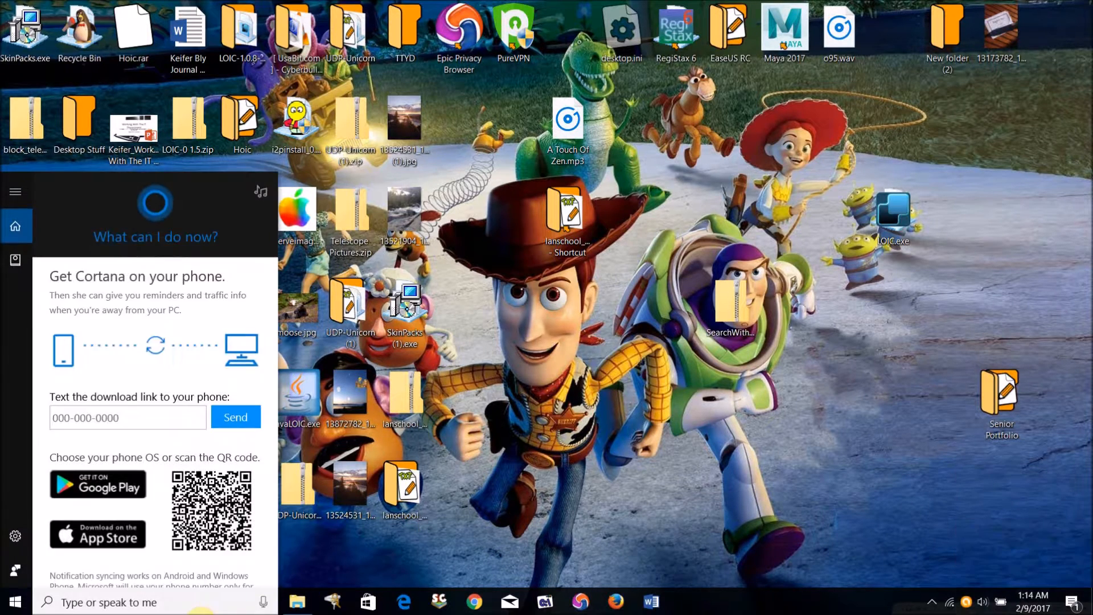
pyautogui.write('msconfig')
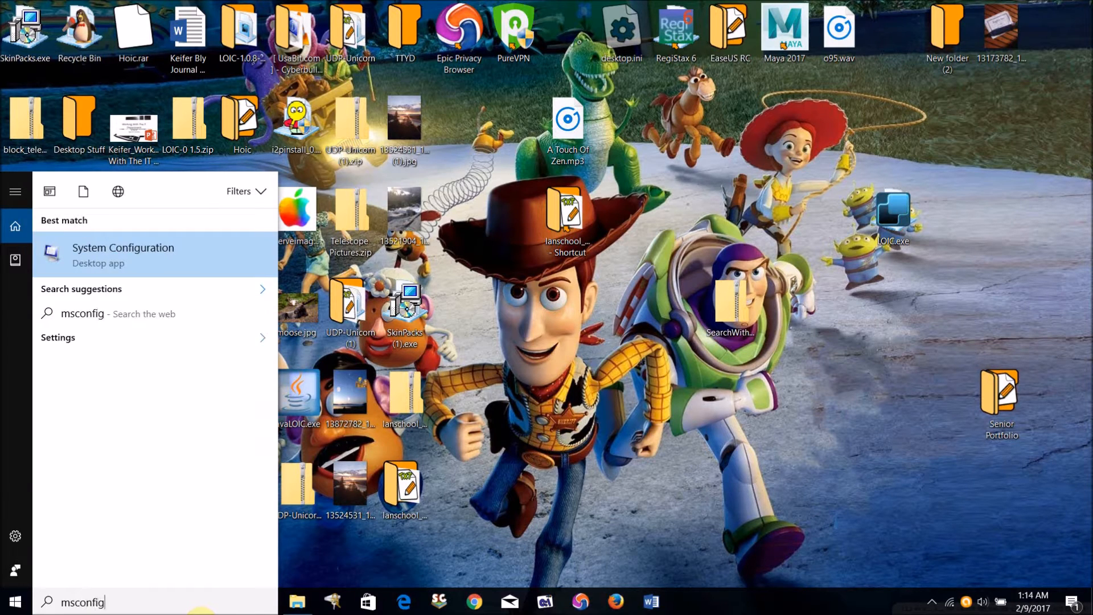
pyautogui.click(123, 254)
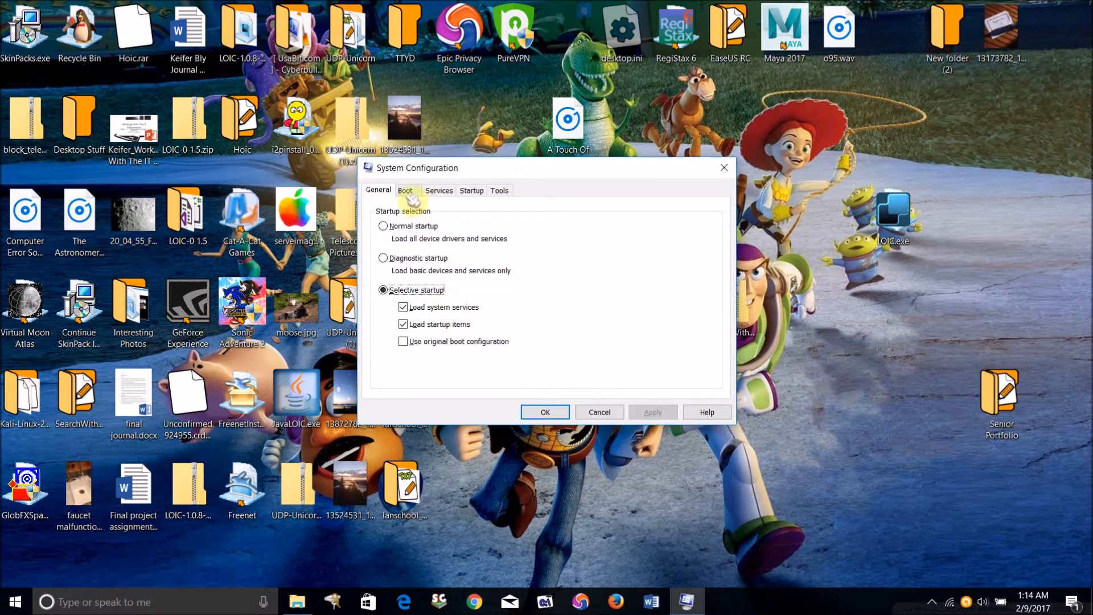
# Step: On the Boot settings, enable Safe boot with the Minimal option
pyautogui.click(406, 190)
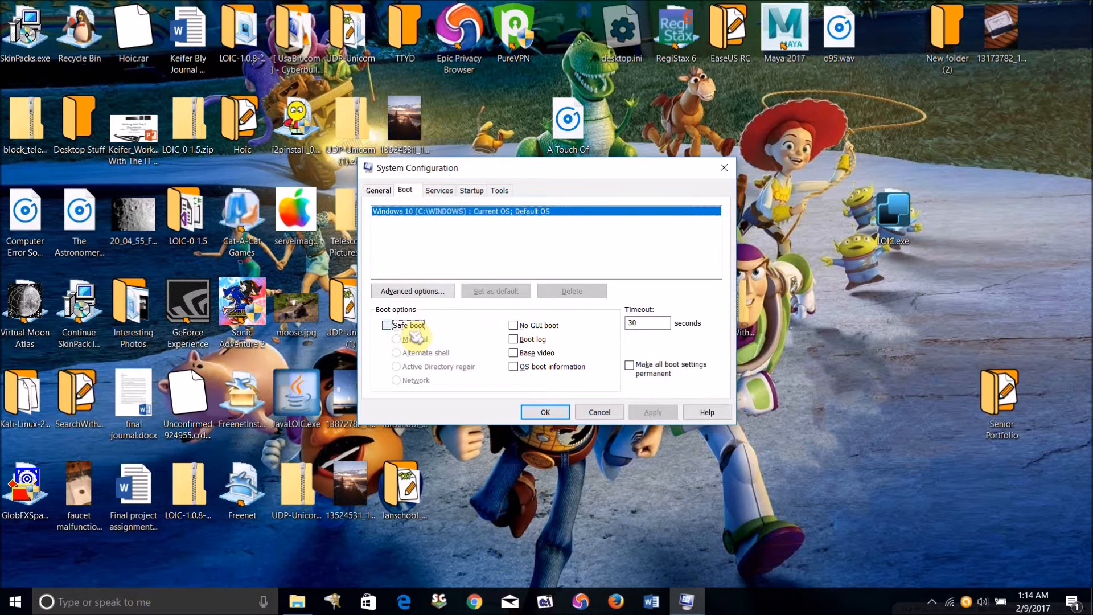
pyautogui.click(386, 325)
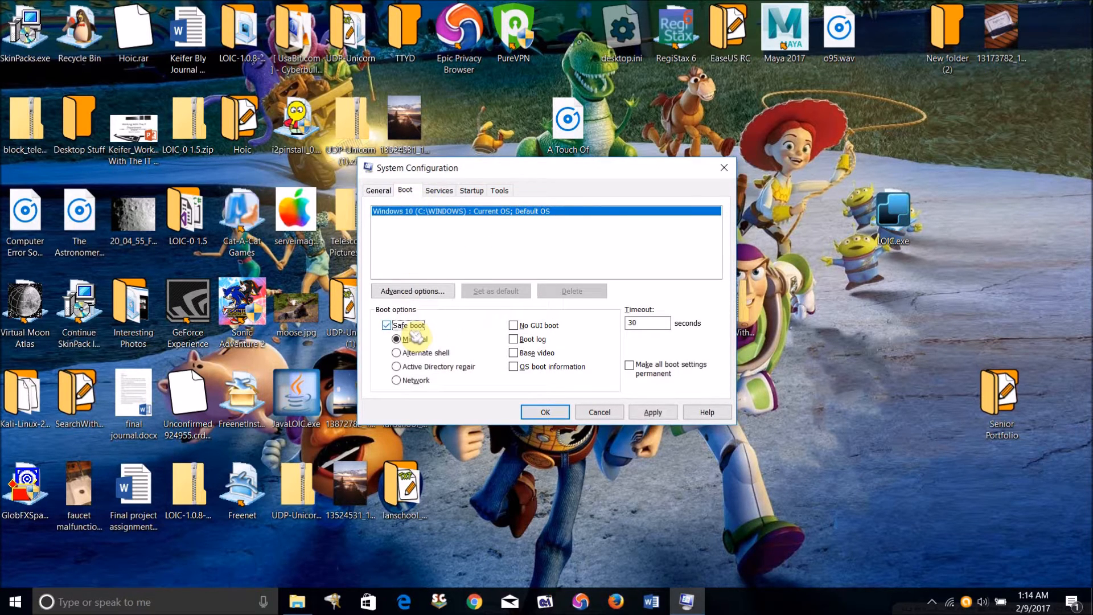
pyautogui.click(396, 339)
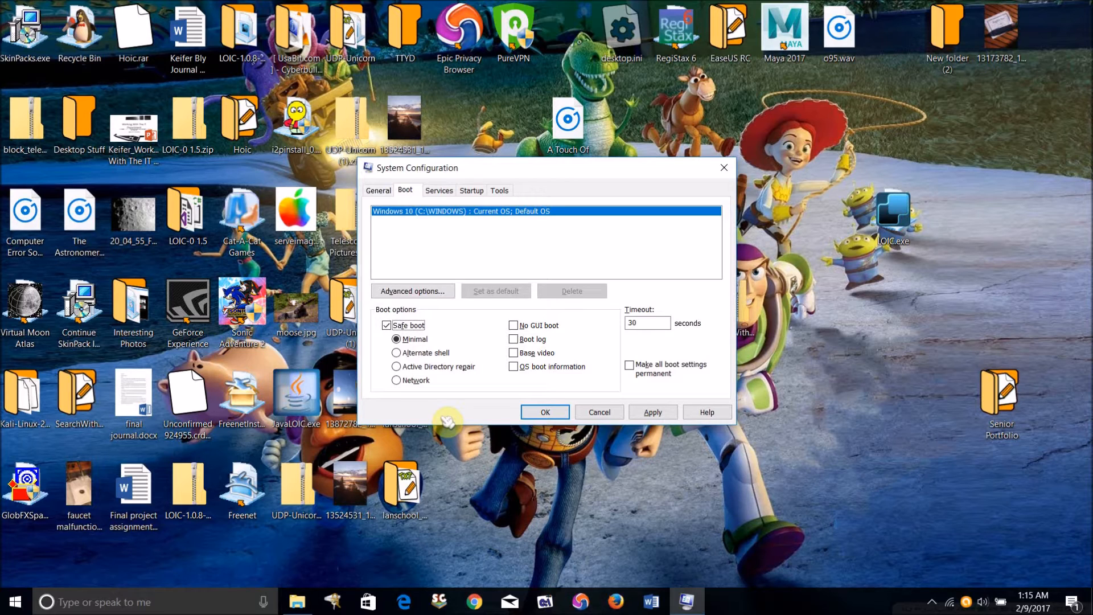
pyautogui.moveTo(521, 277)
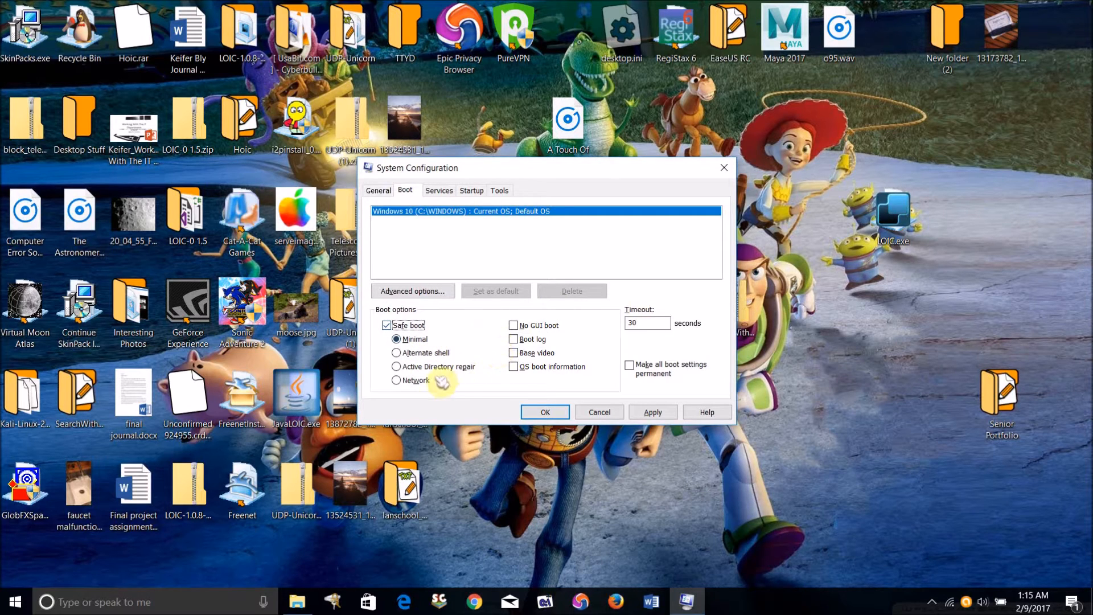
pyautogui.moveTo(414, 397)
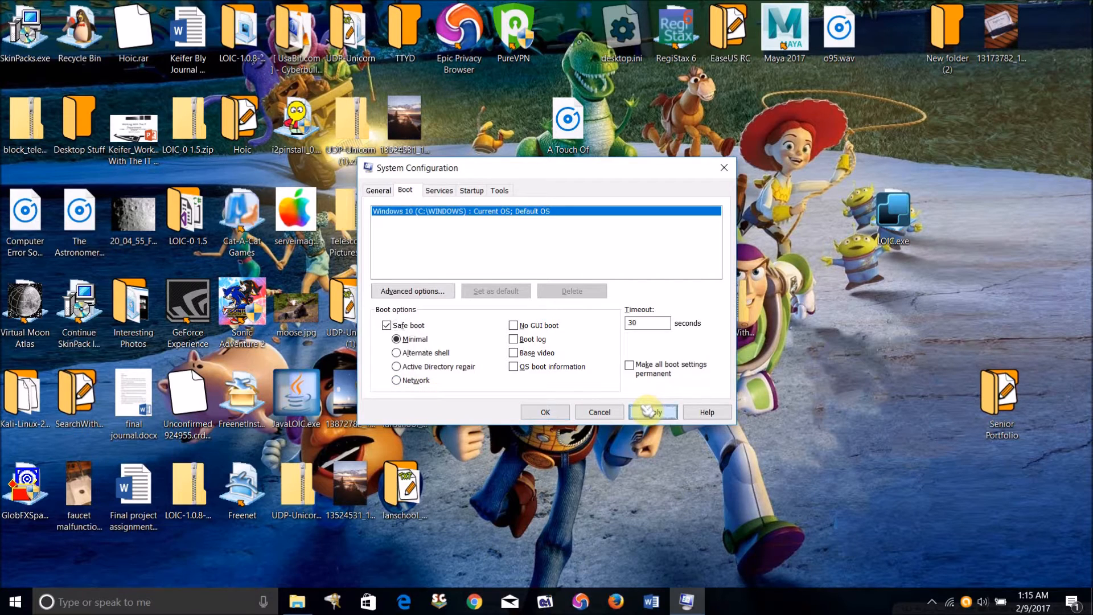
# Step: Apply the safe boot setting, accept the BitLocker warning, confirm with OK, then reach the taskbar area
pyautogui.click(651, 412)
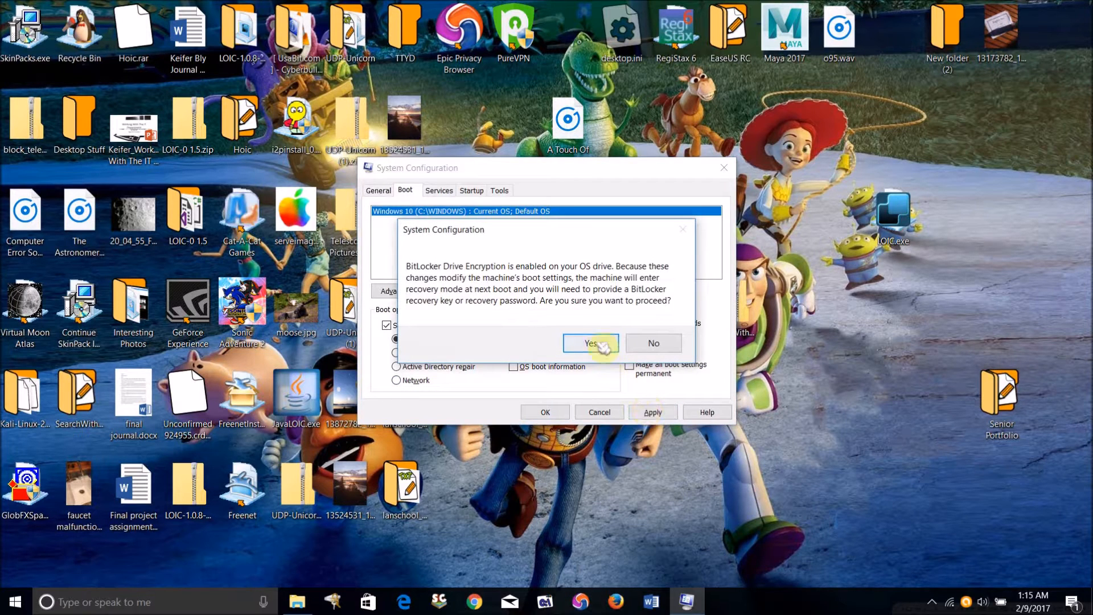
pyautogui.click(590, 343)
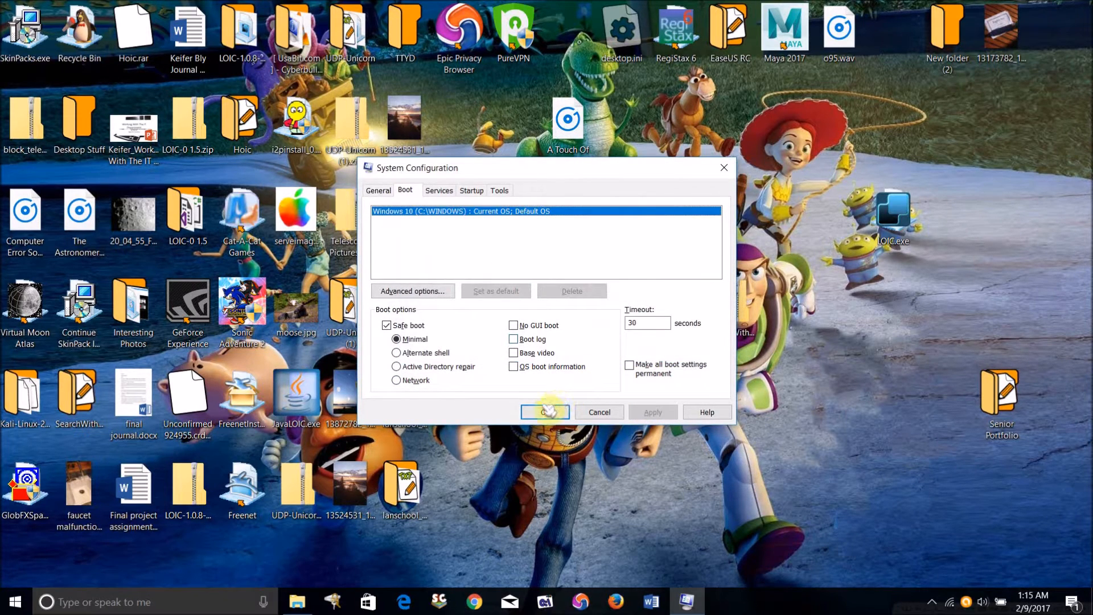
pyautogui.click(545, 411)
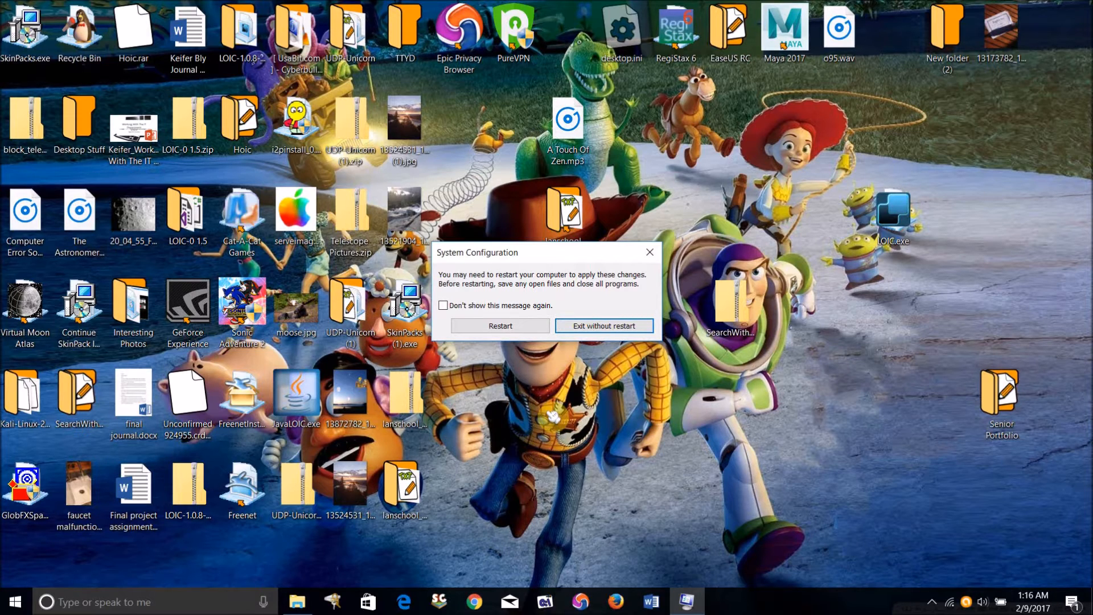
pyautogui.moveTo(890, 552)
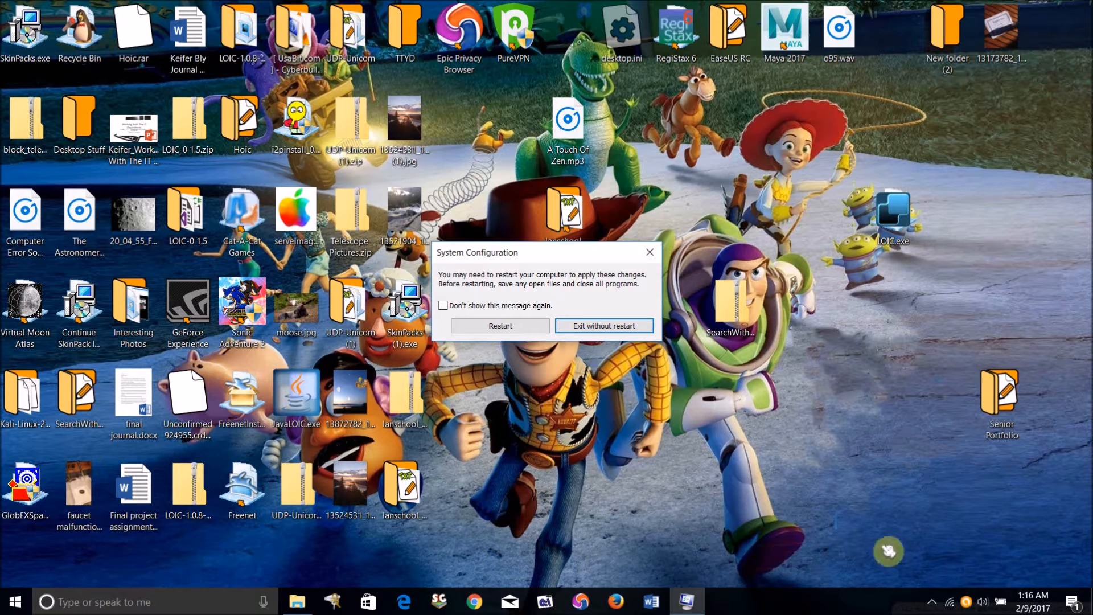
pyautogui.click(933, 601)
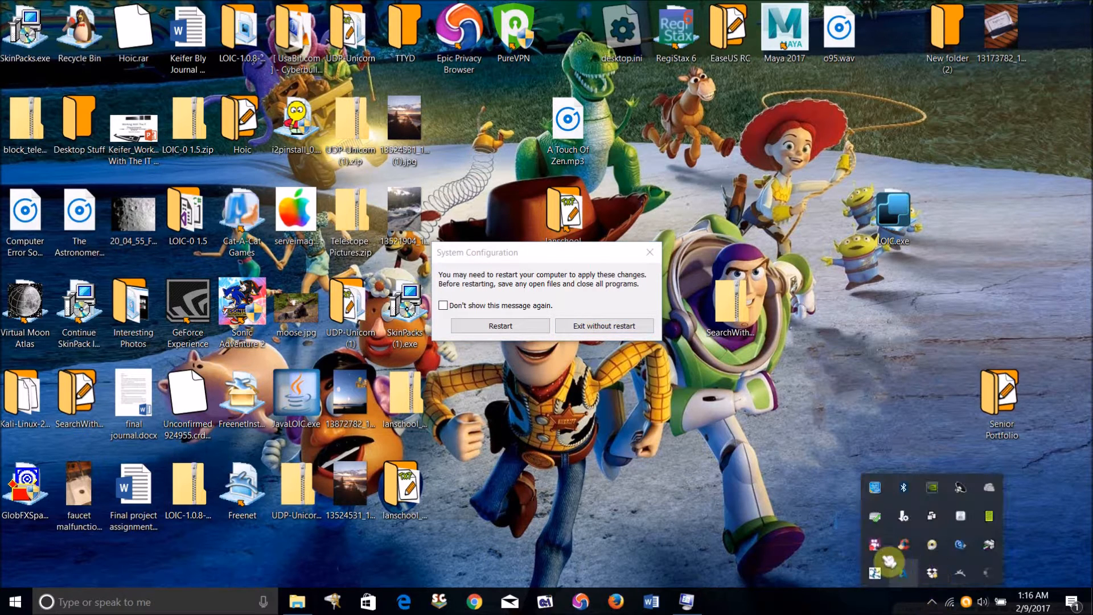
pyautogui.rightClick(877, 551)
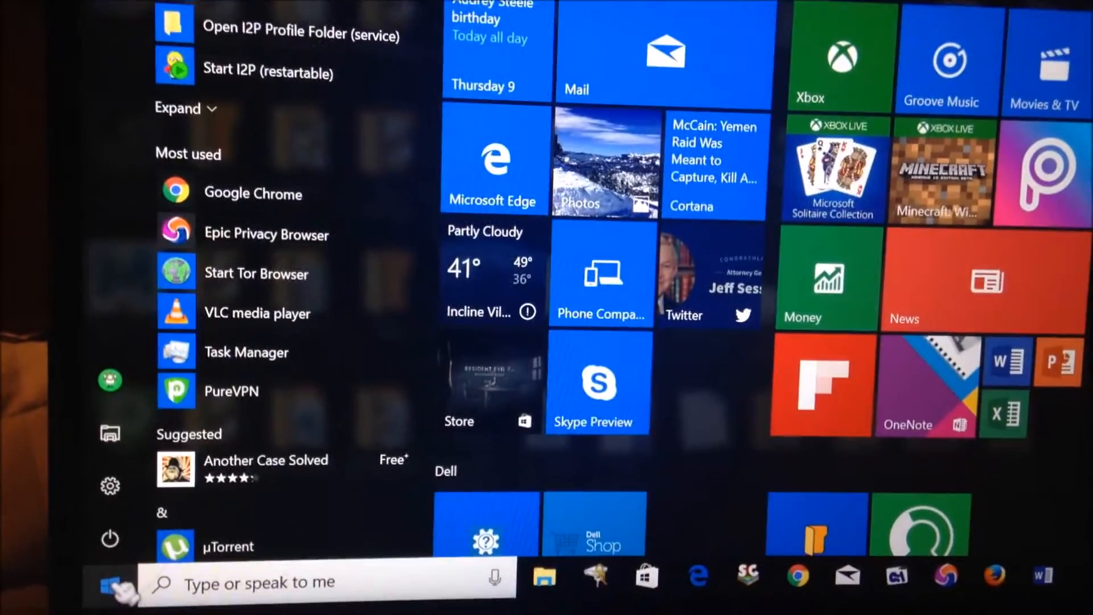
# Step: Launch File Explorer and browse to the OS (C:) drive listing the LanSchool folder
pyautogui.scroll(3)
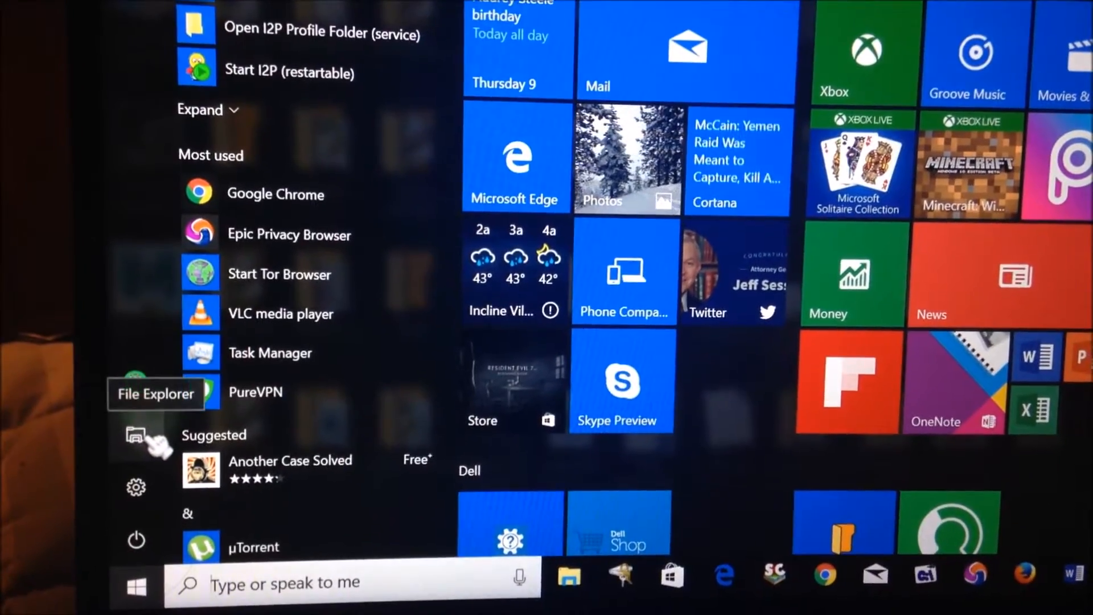
pyautogui.click(154, 436)
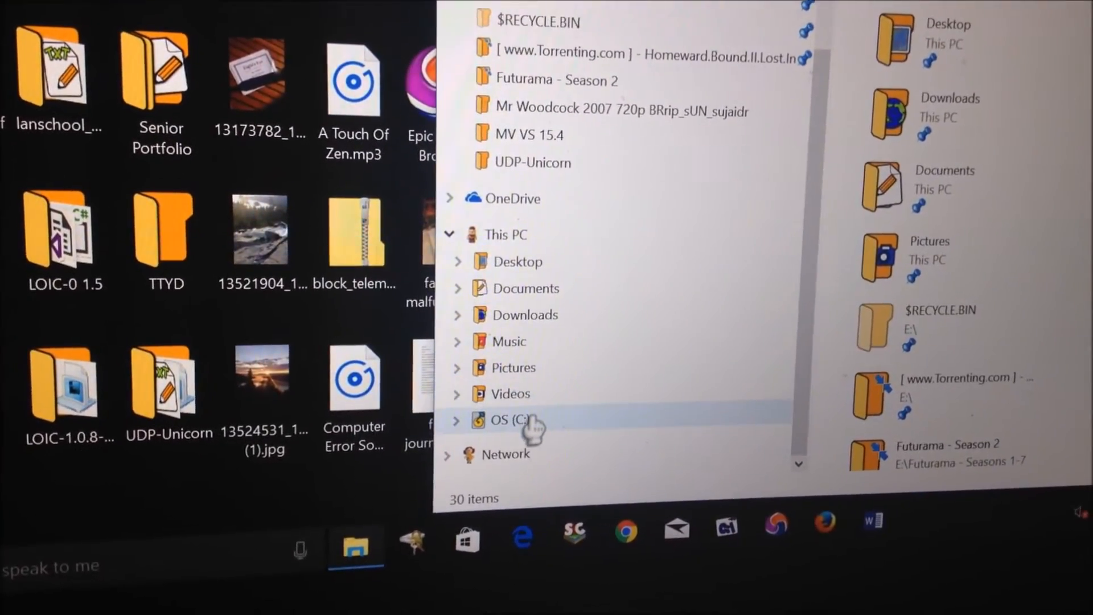
pyautogui.click(506, 421)
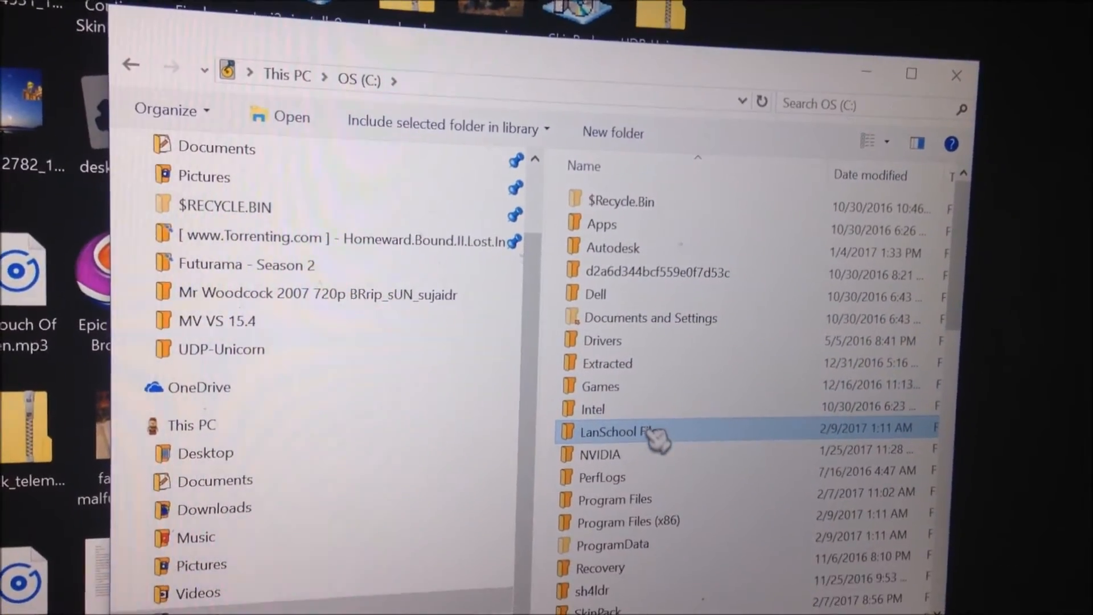
# Step: Delete the LanSchool Files folder from C:, then the LanSchool folder in Program Files (x86)
pyautogui.rightClick(619, 431)
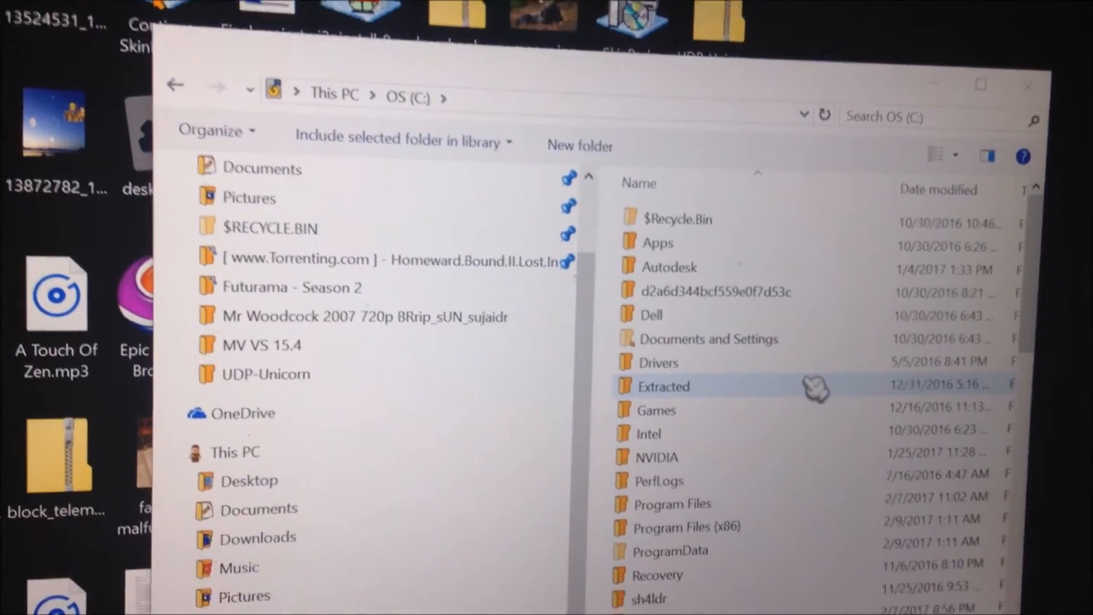
pyautogui.scroll(-3)
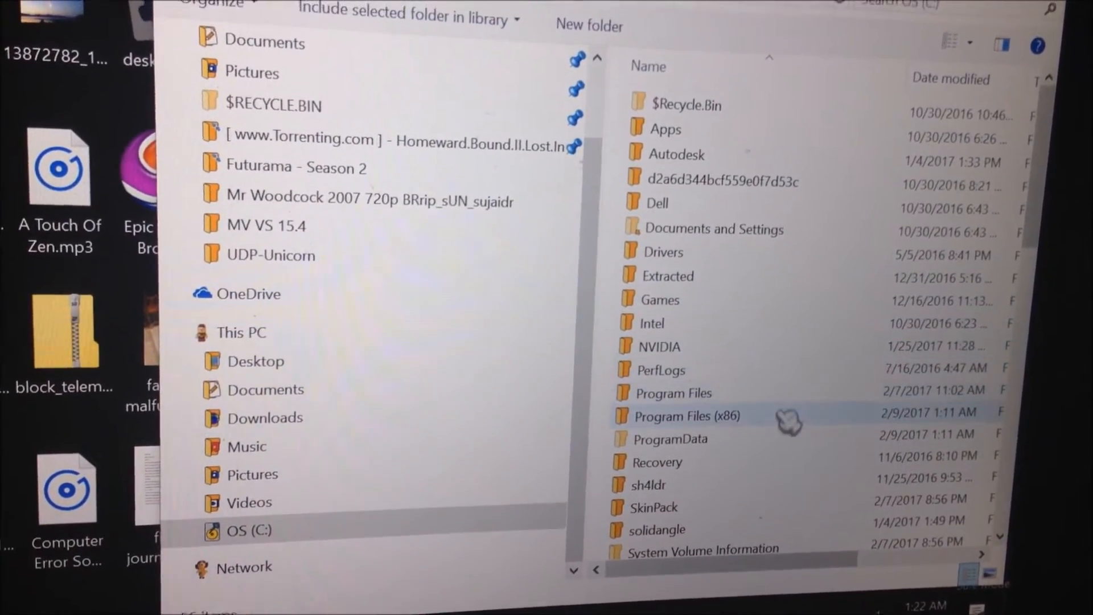
pyautogui.doubleClick(685, 416)
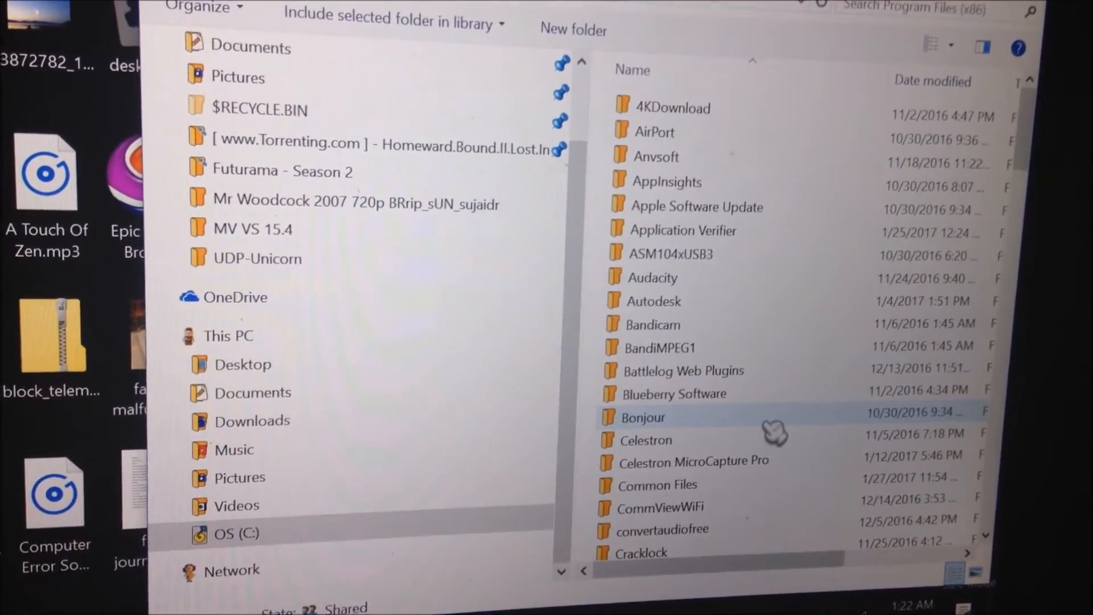
pyautogui.doubleClick(654, 301)
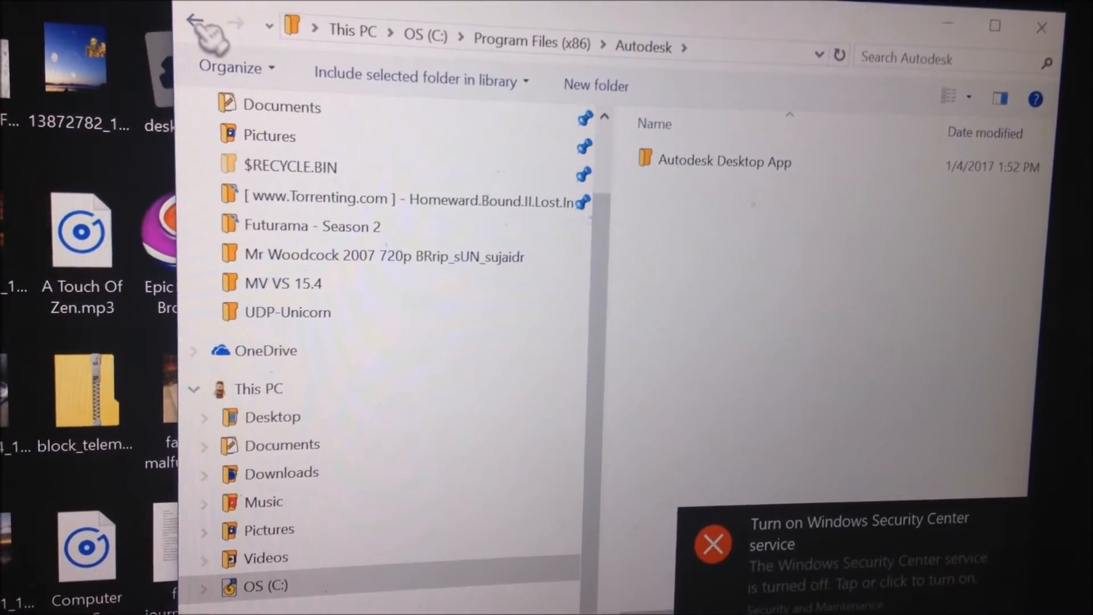
pyautogui.click(197, 23)
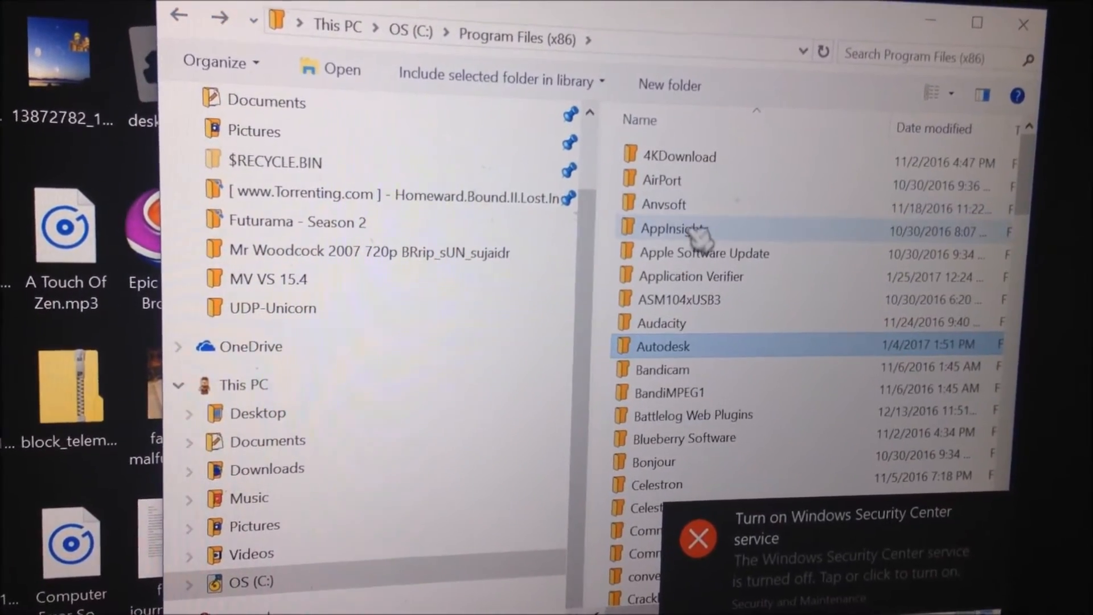
pyautogui.scroll(-3)
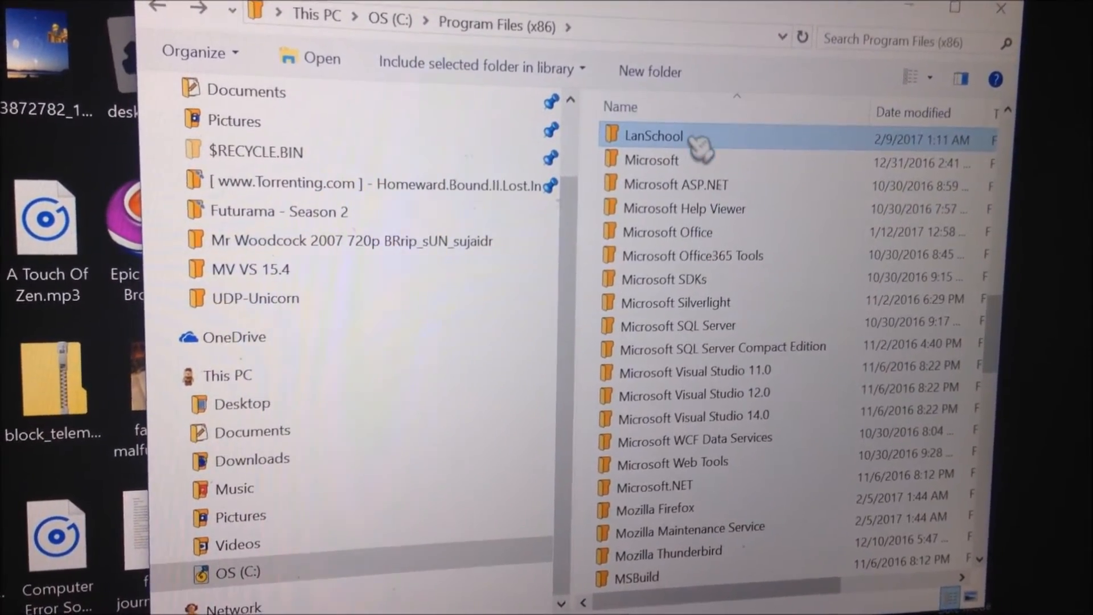
pyautogui.rightClick(653, 136)
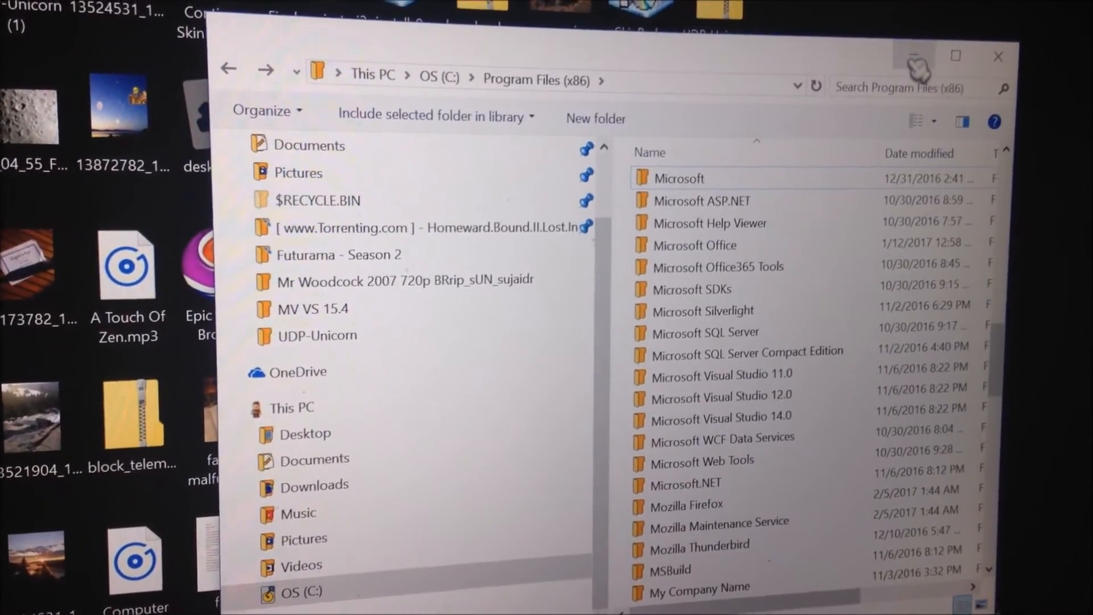
# Step: Empty the Recycle Bin to permanently remove both LanSchool folders and close it
pyautogui.click(998, 57)
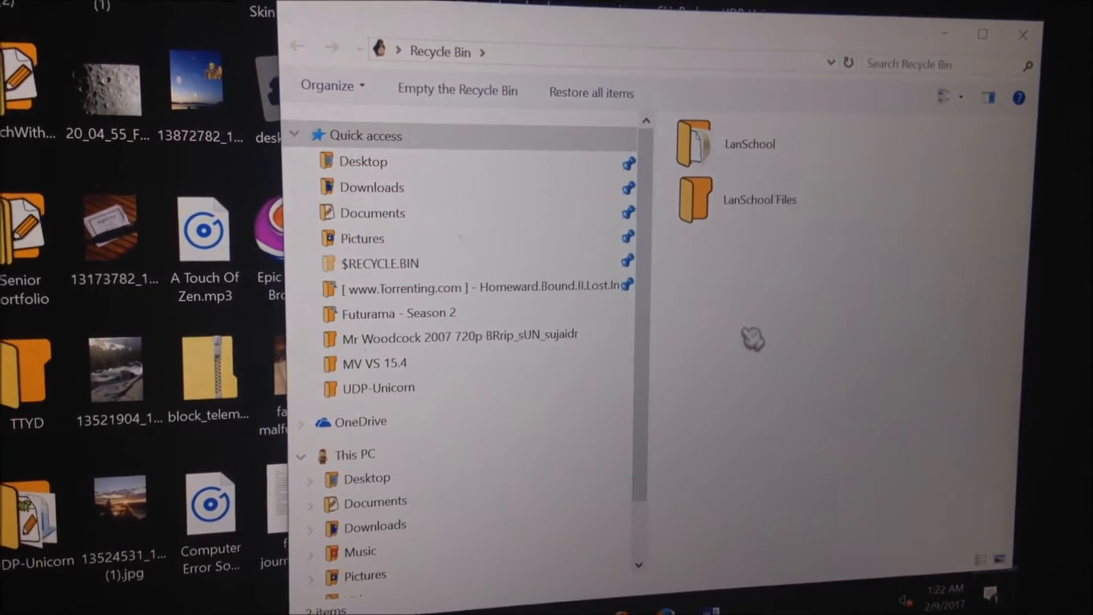
pyautogui.click(458, 93)
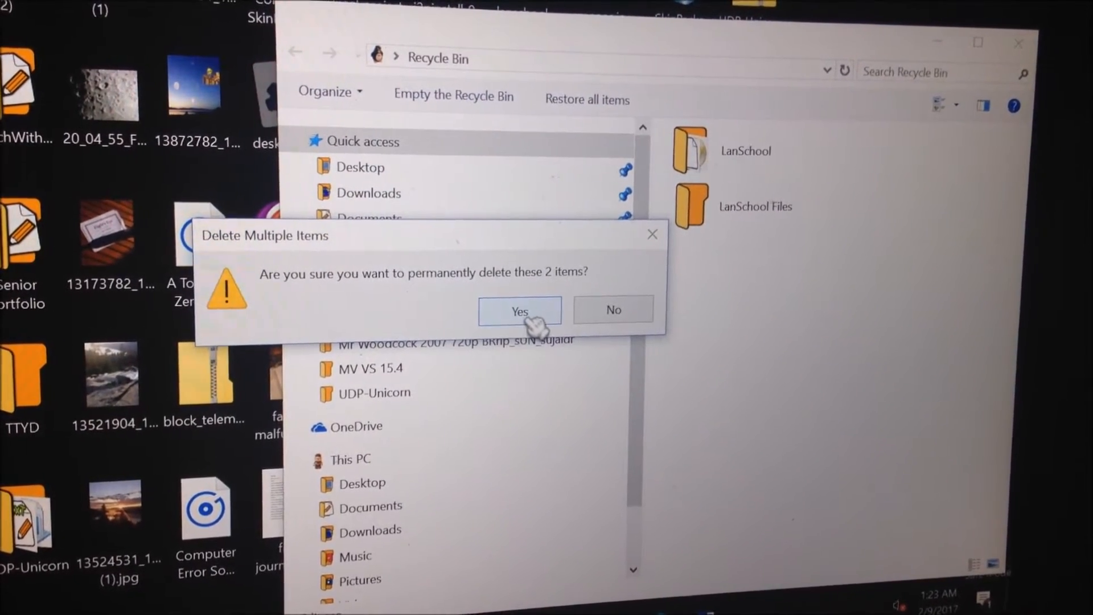
pyautogui.click(519, 310)
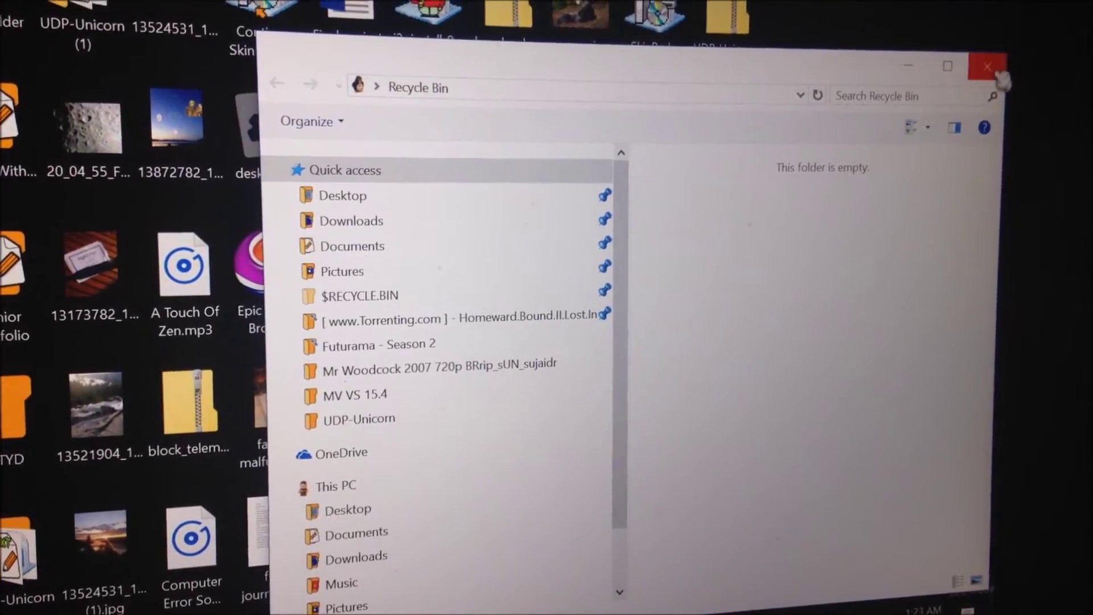
pyautogui.click(987, 66)
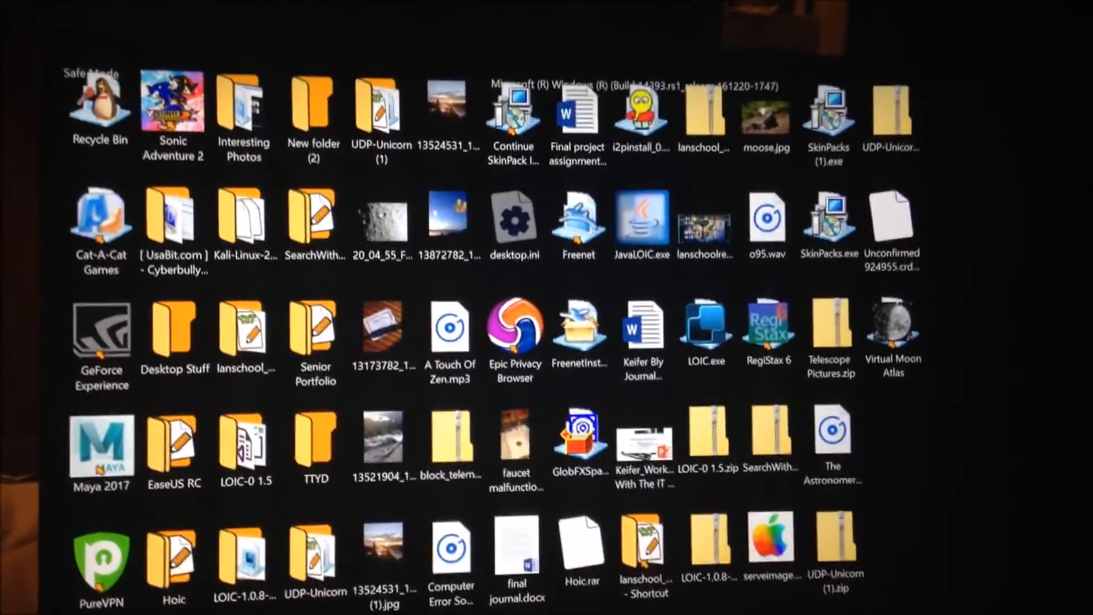
# Step: Relaunch File Explorer from the apps list and view the OS (C:) drive contents
pyautogui.scroll(-3)
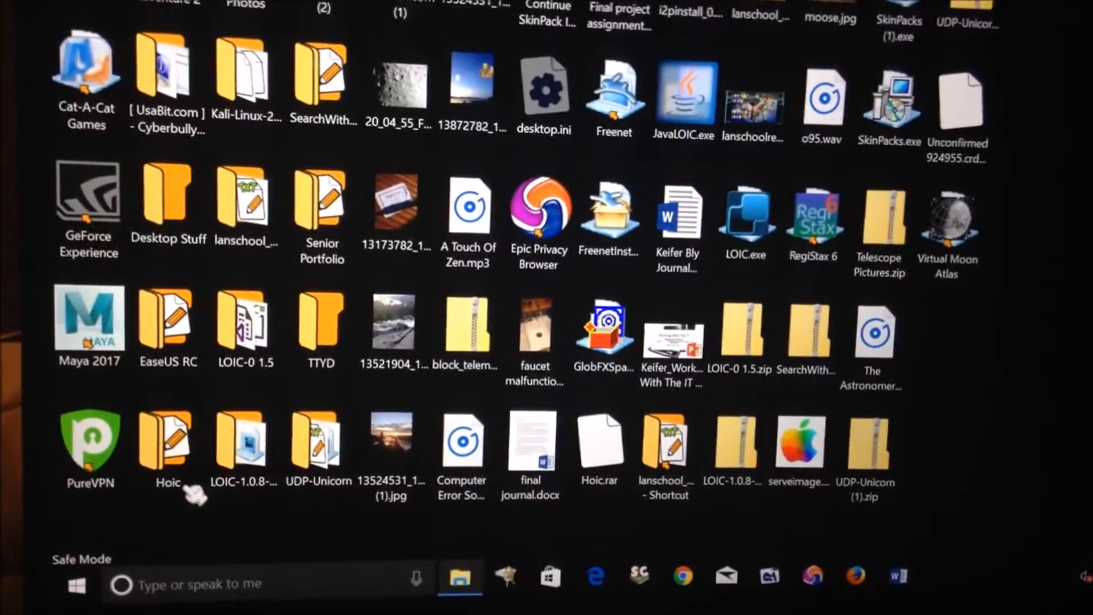
pyautogui.click(75, 583)
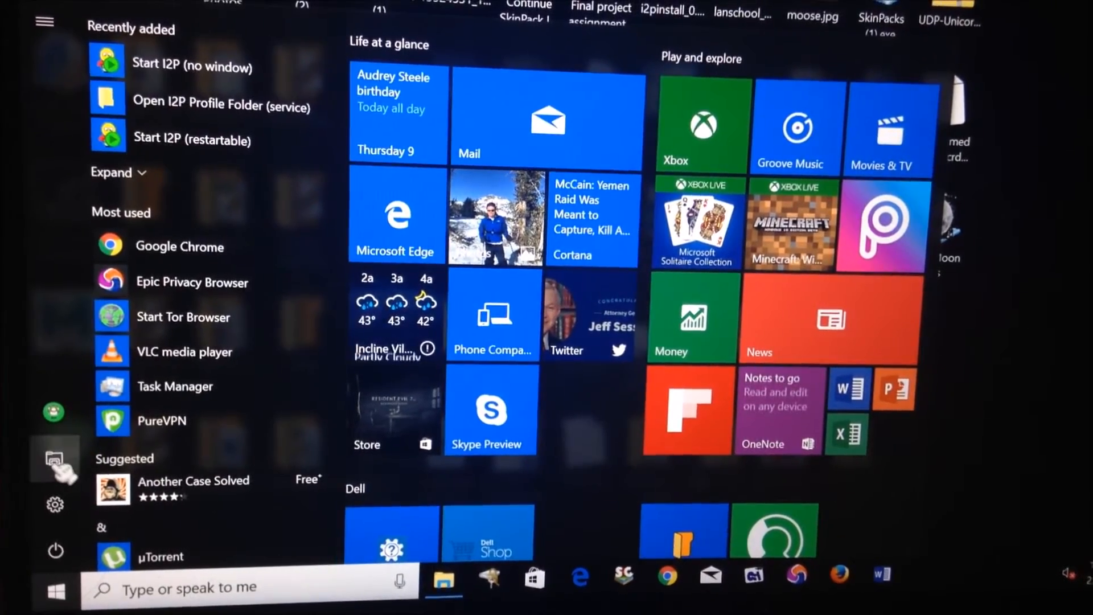
pyautogui.click(442, 577)
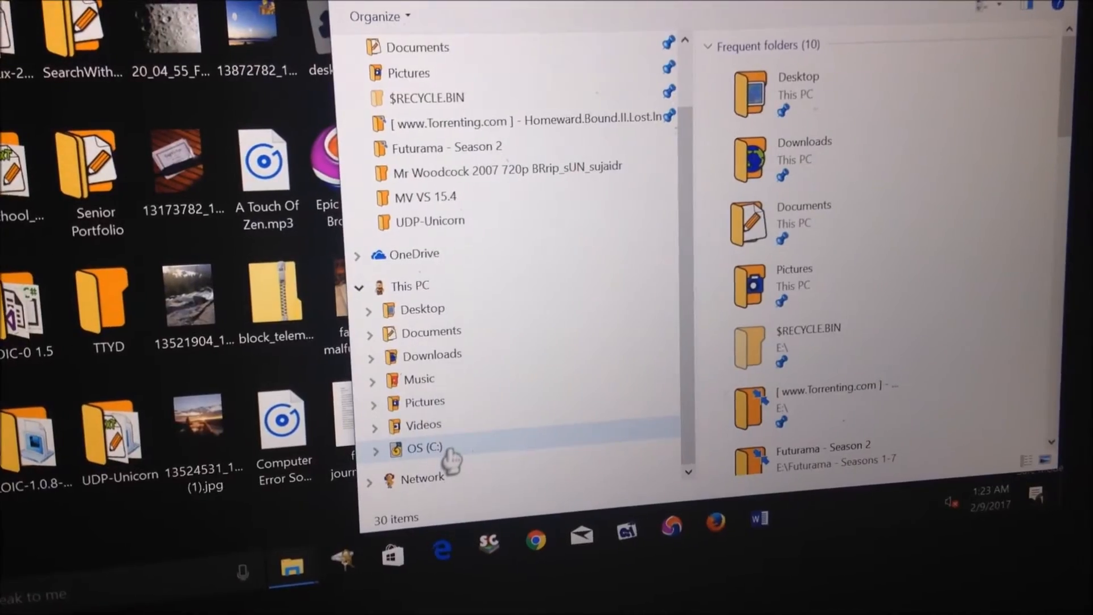
pyautogui.click(421, 449)
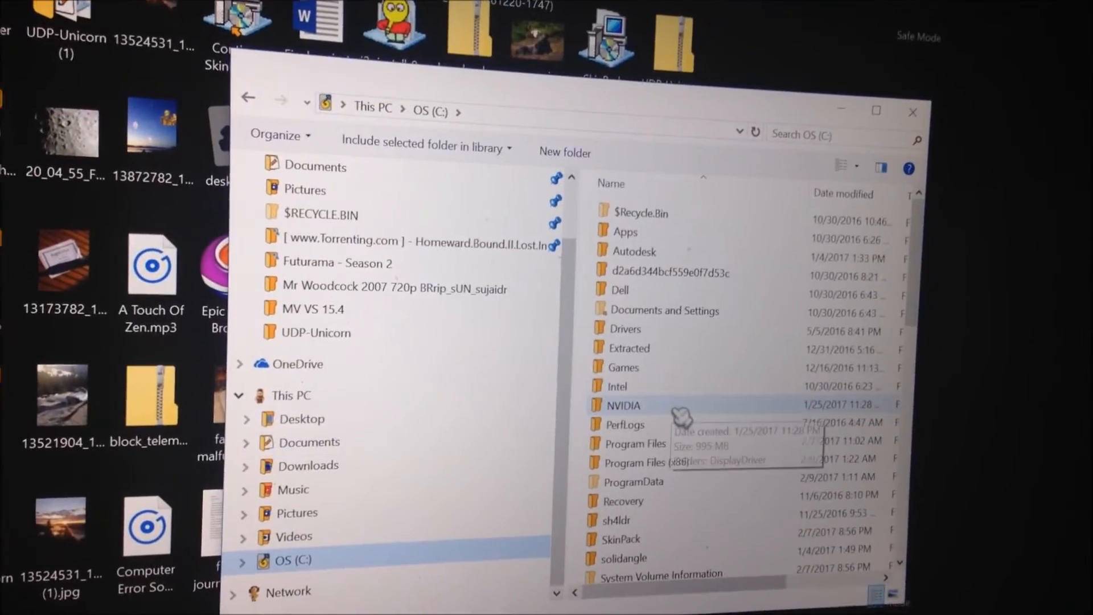
pyautogui.scroll(-3)
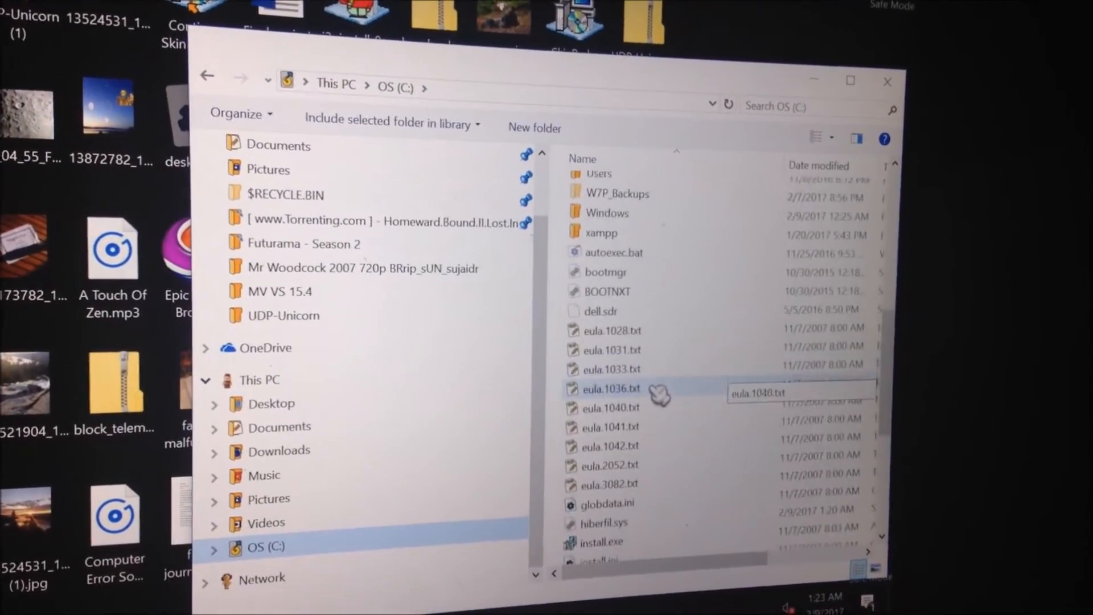
pyautogui.scroll(3)
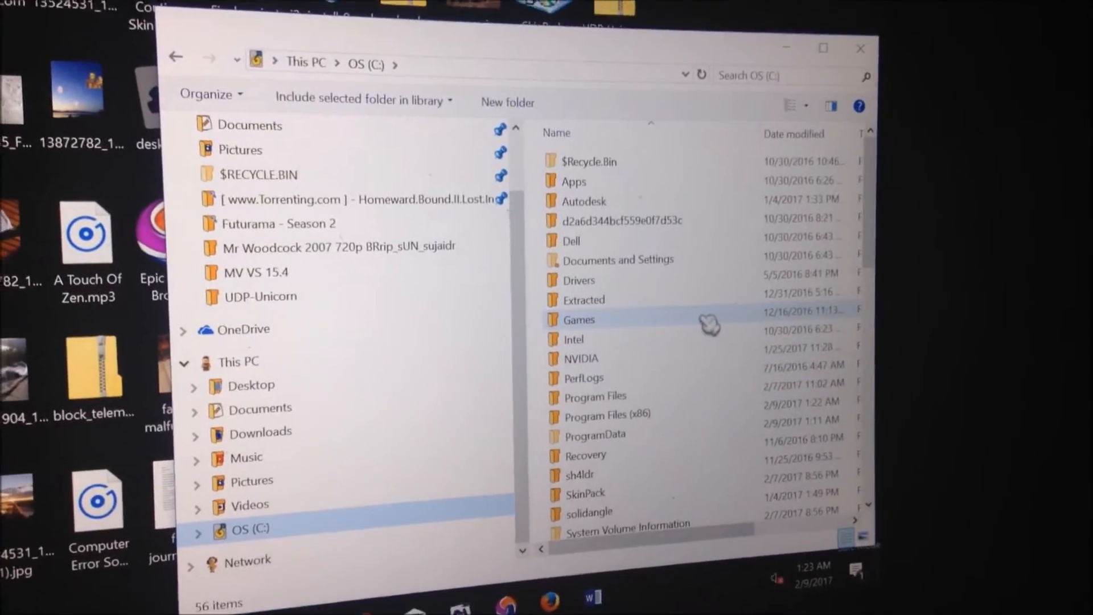
pyautogui.moveTo(709, 328)
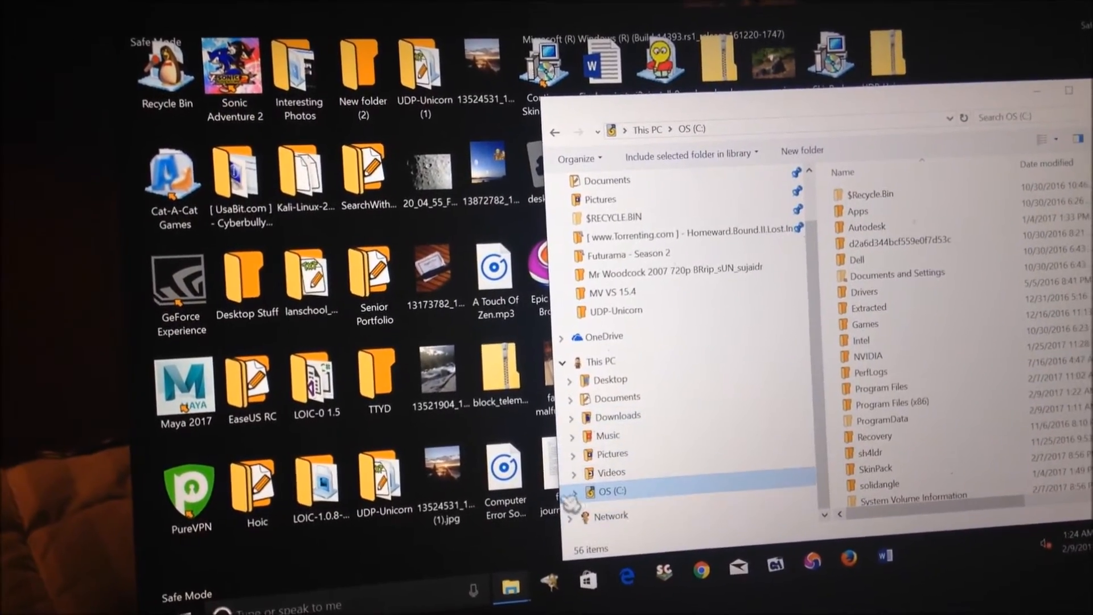
# Step: In C:\Windows\System32, search for cmd and launch cmd.exe as a Command Prompt
pyautogui.scroll(-3)
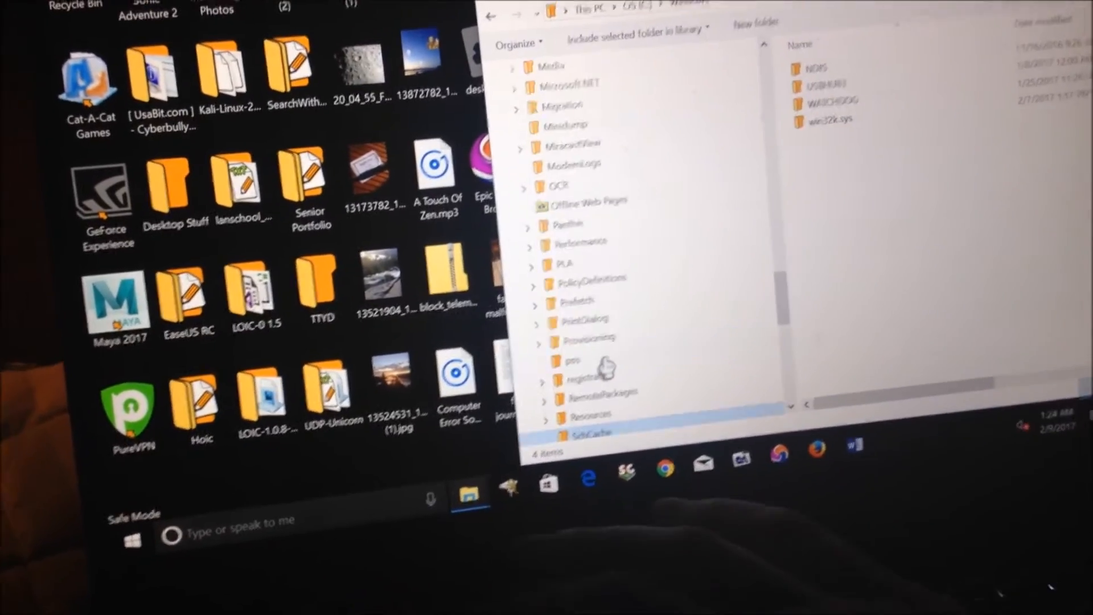
pyautogui.scroll(-3)
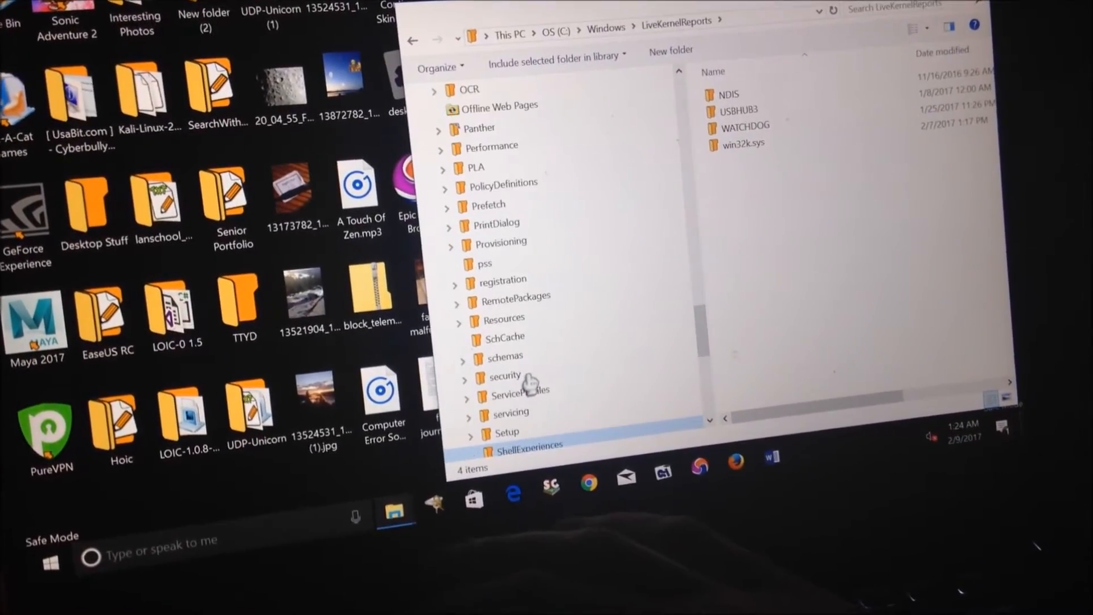
pyautogui.scroll(-3)
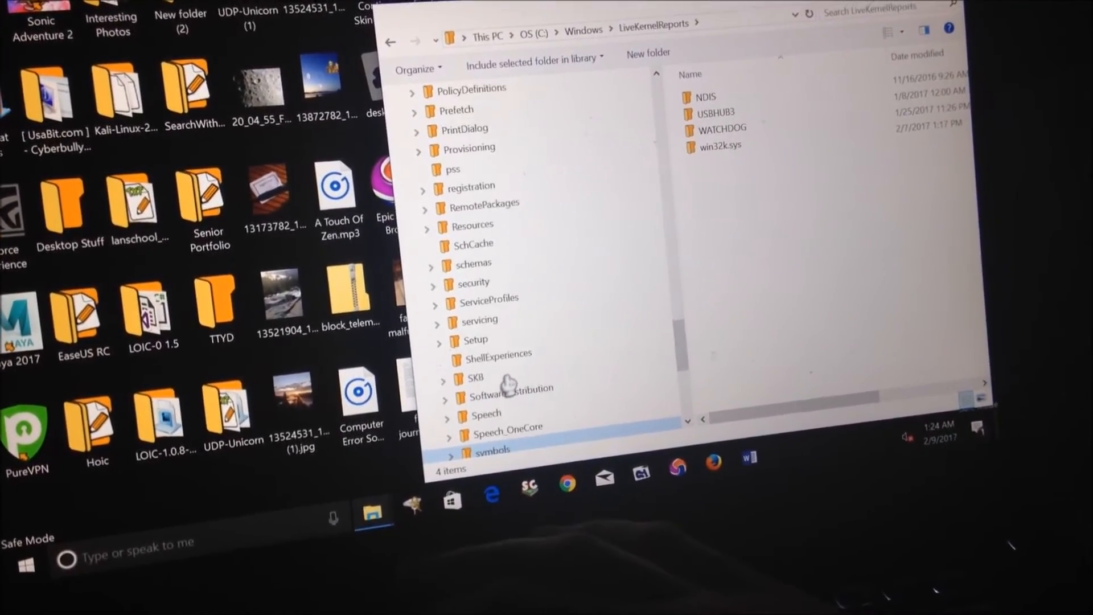
pyautogui.scroll(-3)
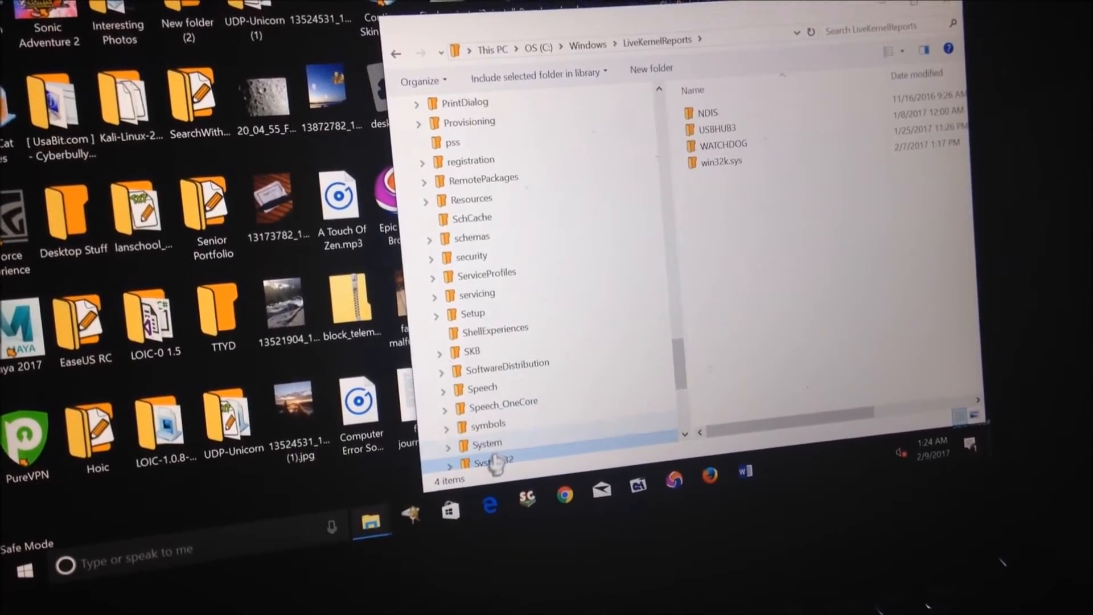
pyautogui.doubleClick(487, 462)
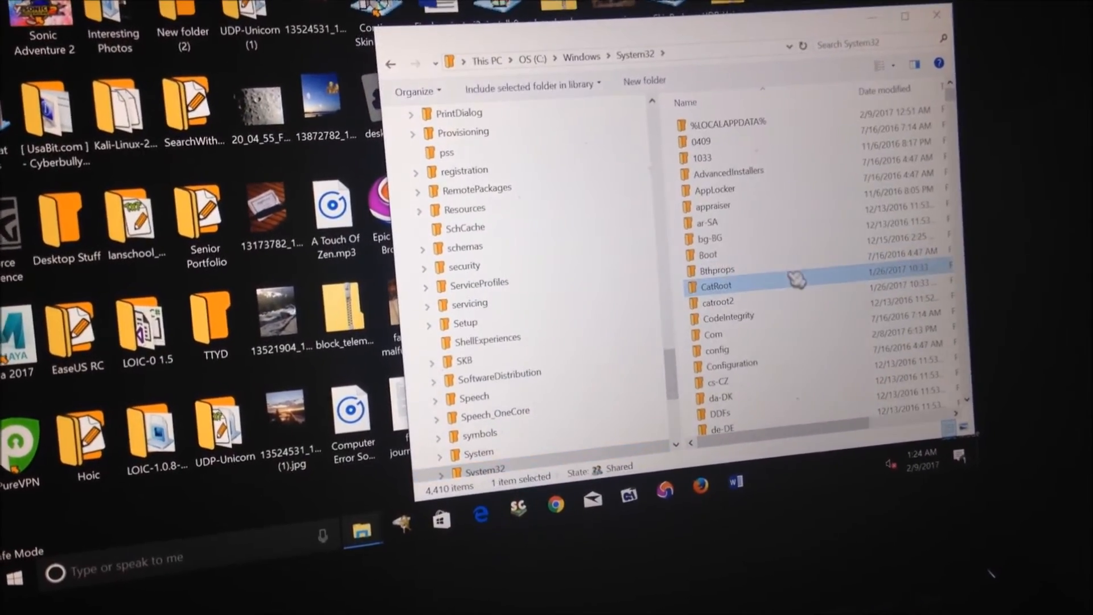
pyautogui.click(990, 144)
pyautogui.write('cmd')
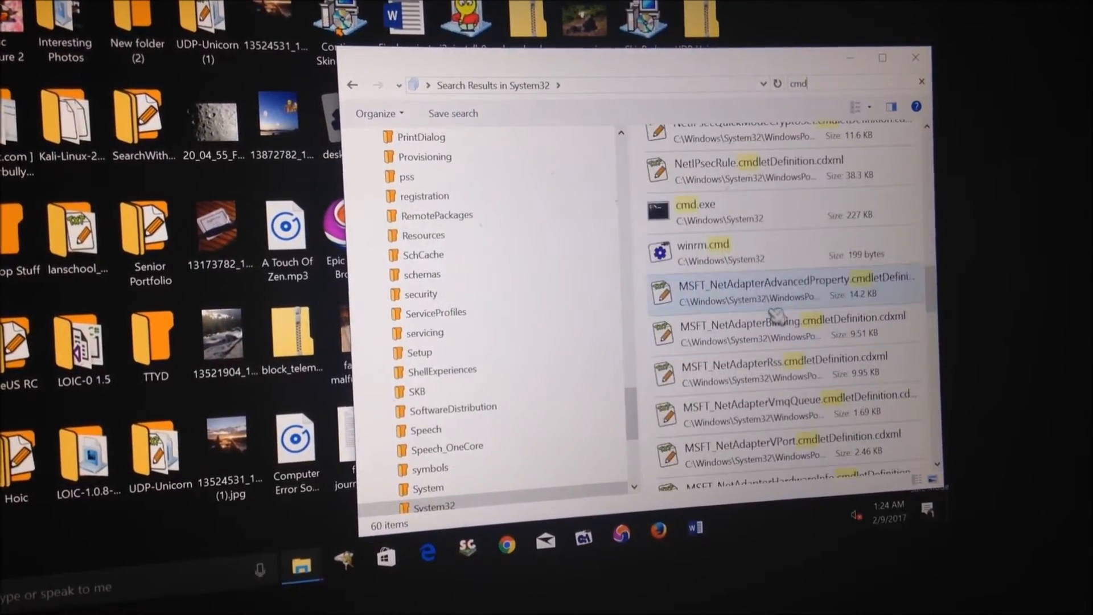
pyautogui.doubleClick(695, 208)
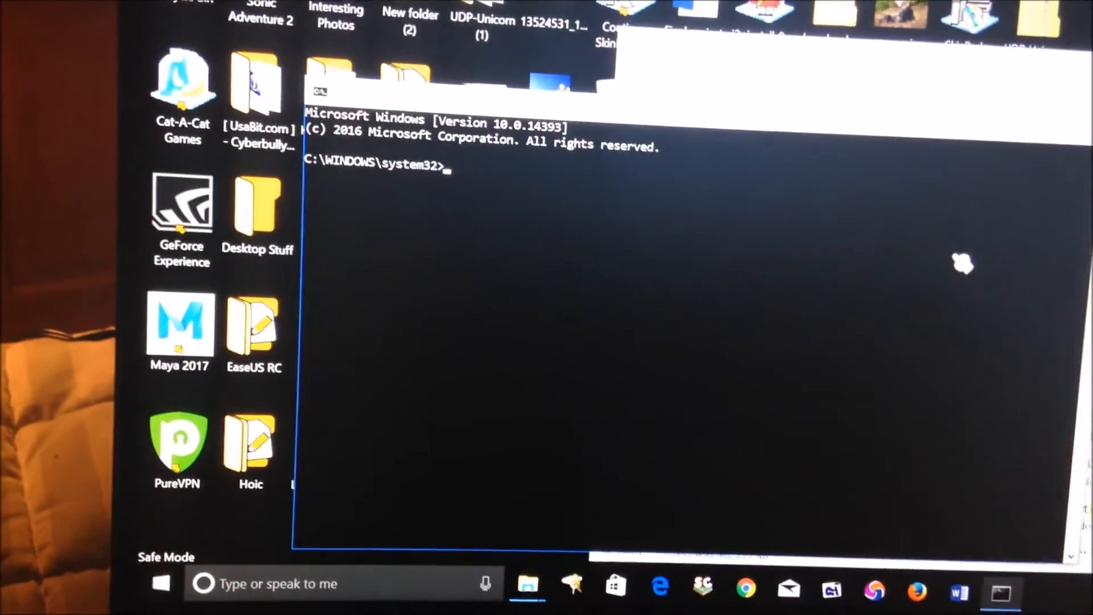
# Step: Run msconfig from the Command Prompt to reopen System Configuration
pyautogui.write('msc')
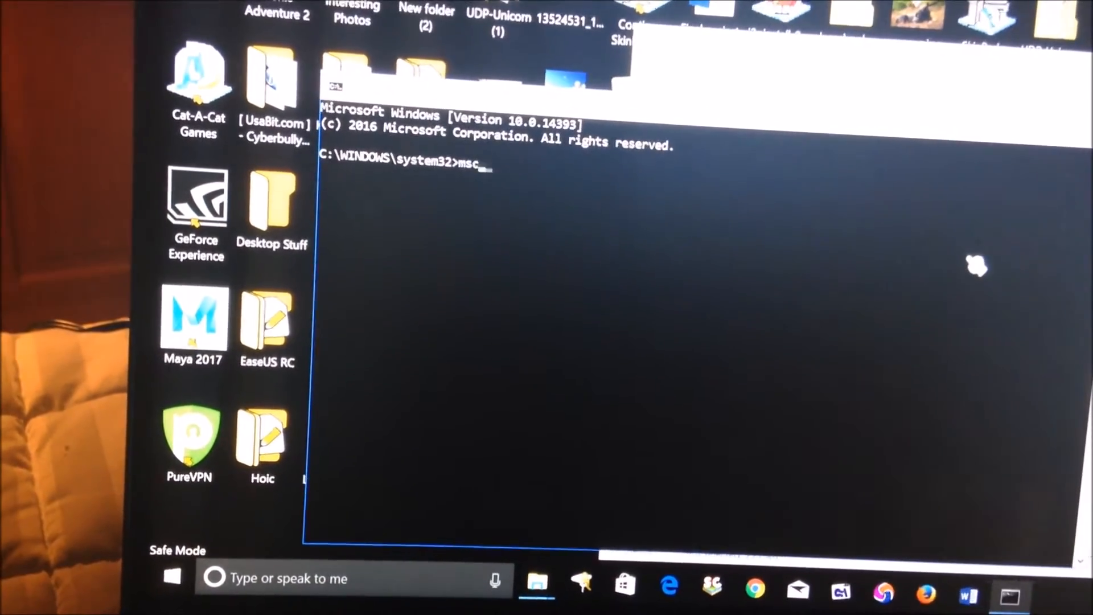
pyautogui.press('Return')
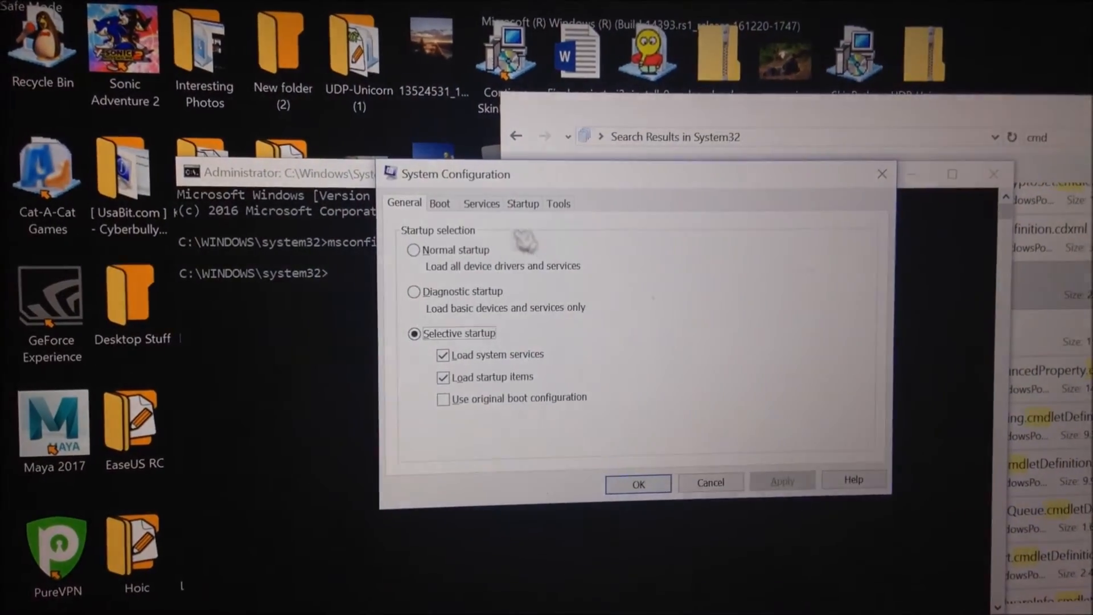
# Step: Uncheck Safe boot, apply past the BitLocker warning, and restart the computer now
pyautogui.click(440, 203)
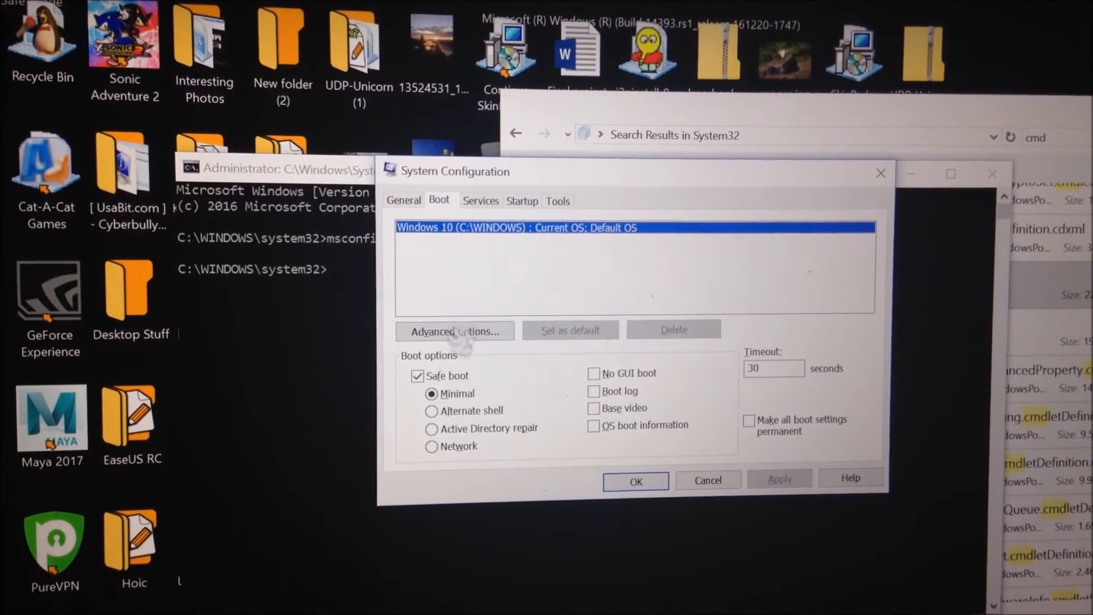
pyautogui.click(417, 375)
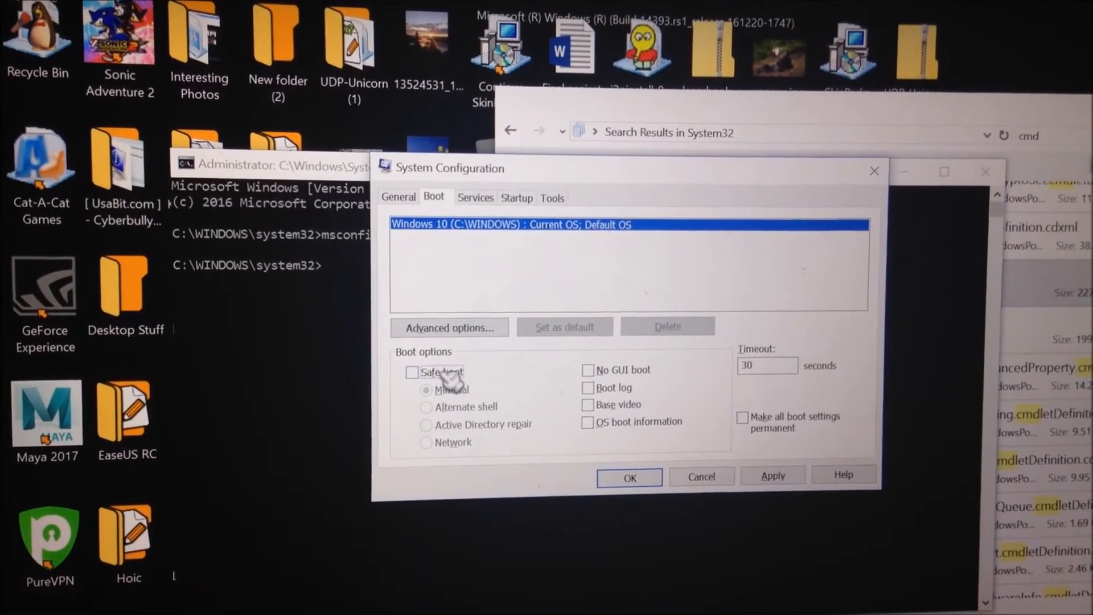
pyautogui.click(771, 476)
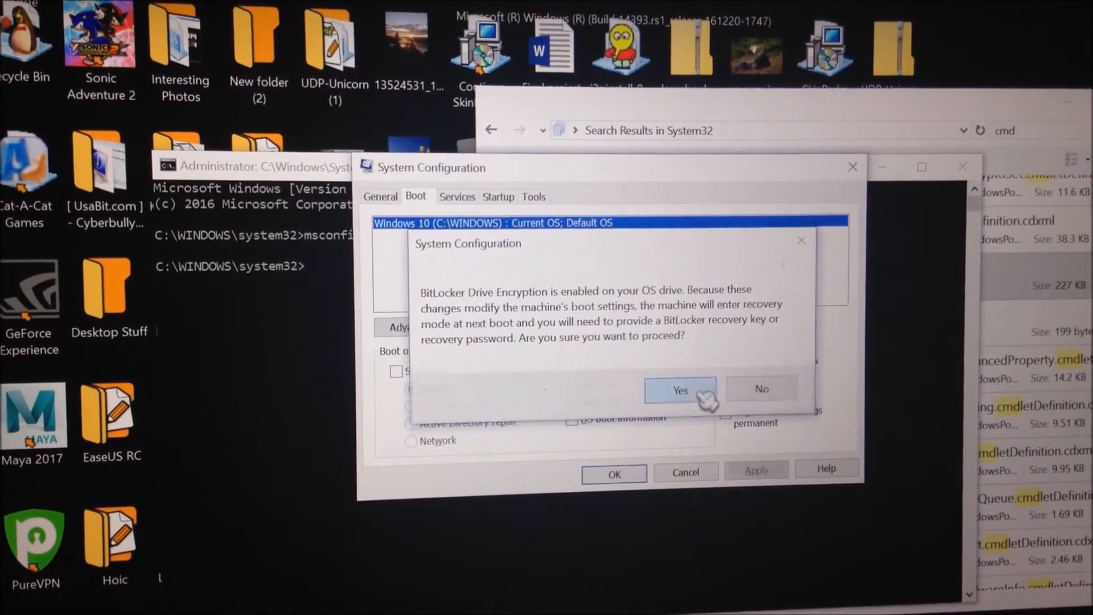
pyautogui.click(680, 390)
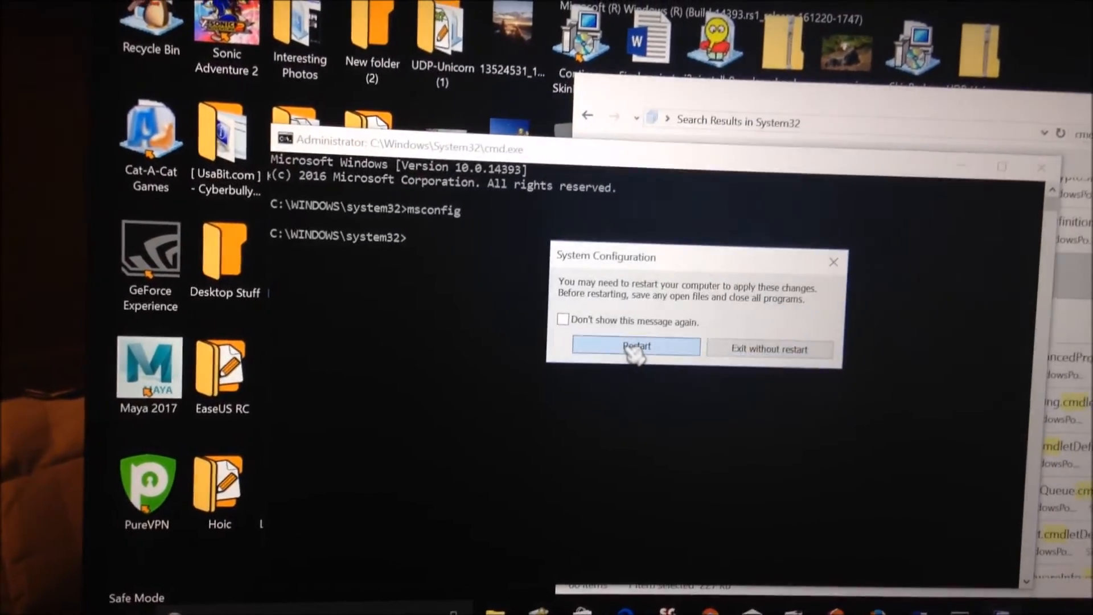
pyautogui.click(636, 346)
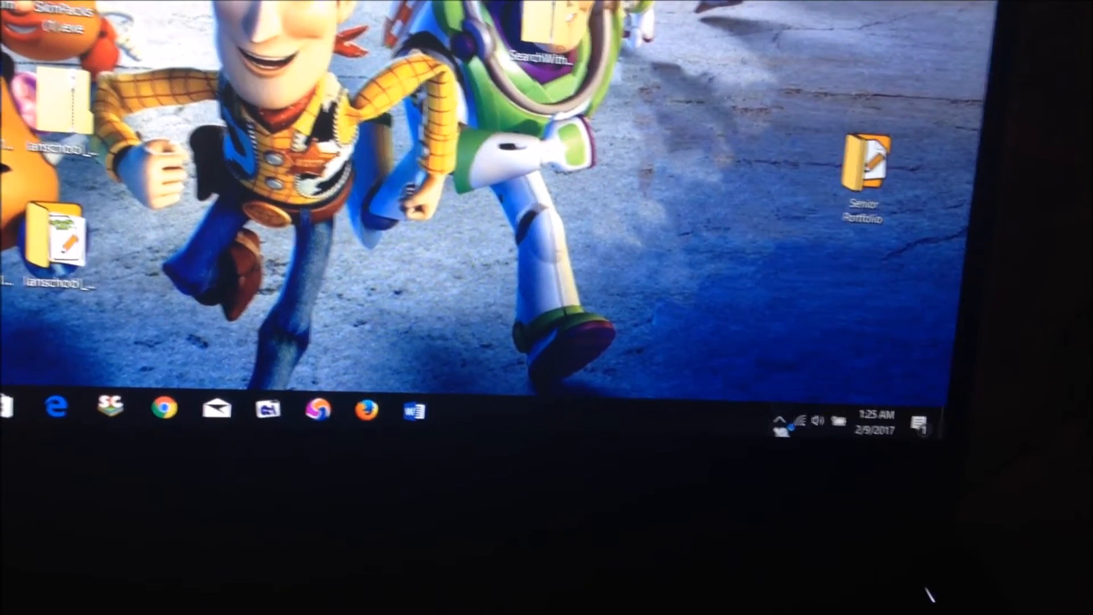
# Step: After reboot, answer the PureVPN UAC prompt and show the hidden notification area icons
pyautogui.click(779, 420)
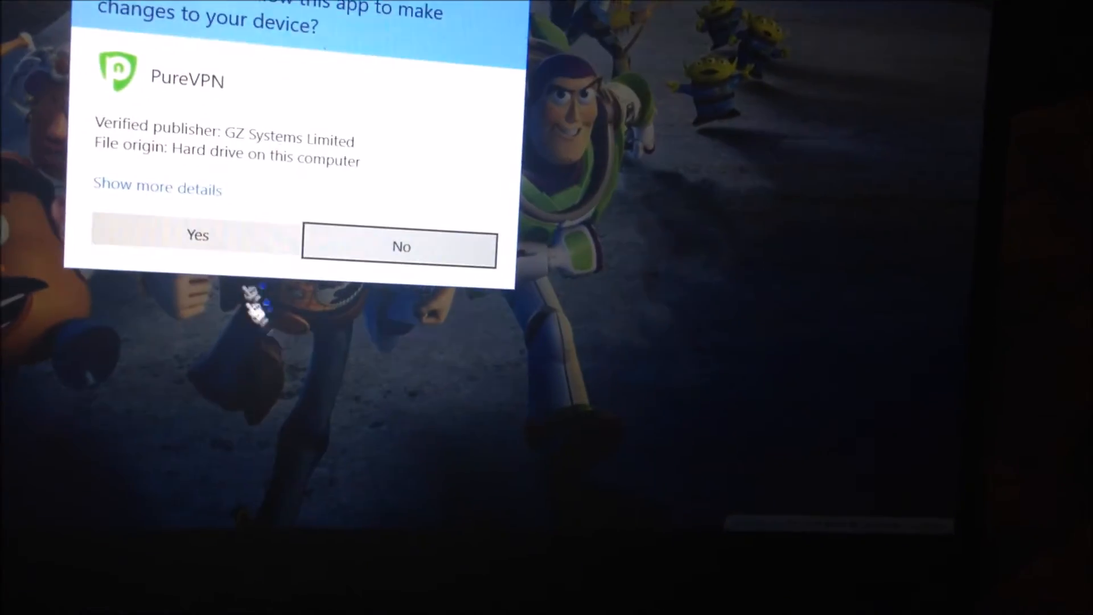
pyautogui.click(197, 234)
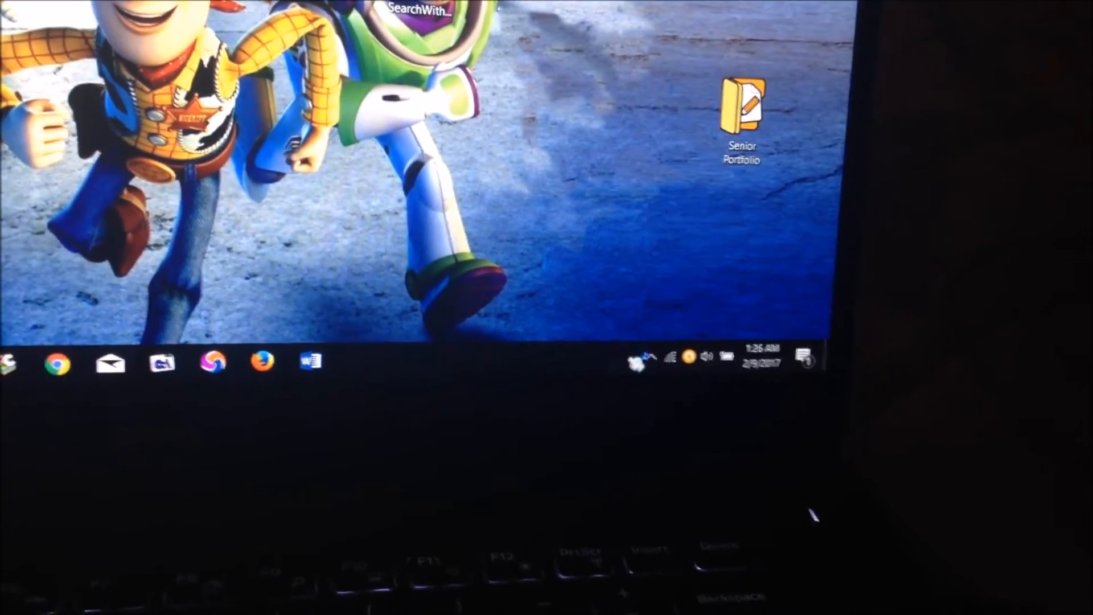
pyautogui.click(636, 361)
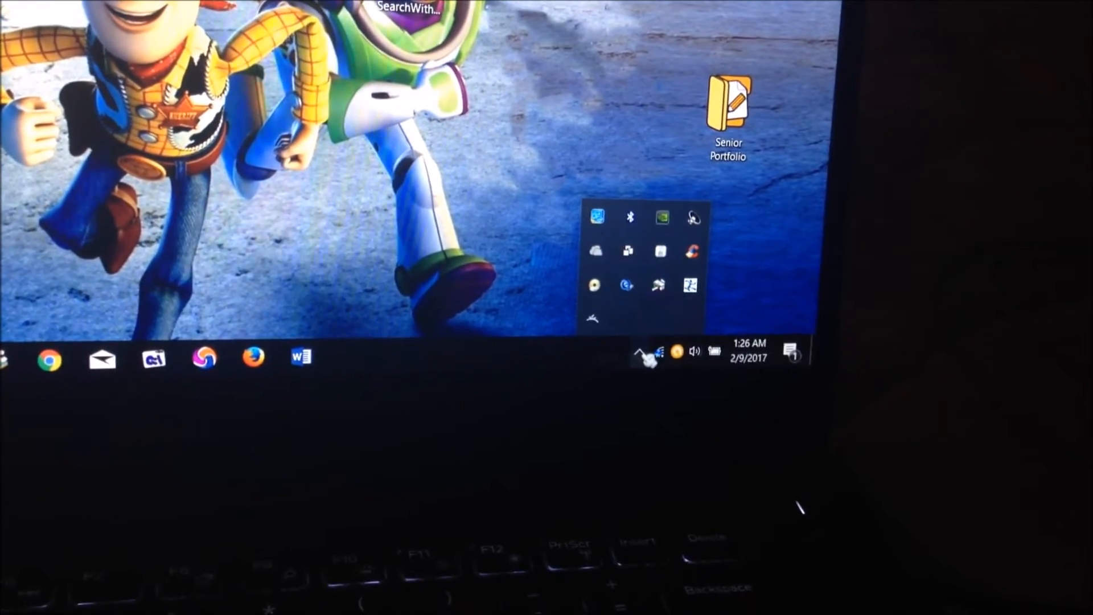